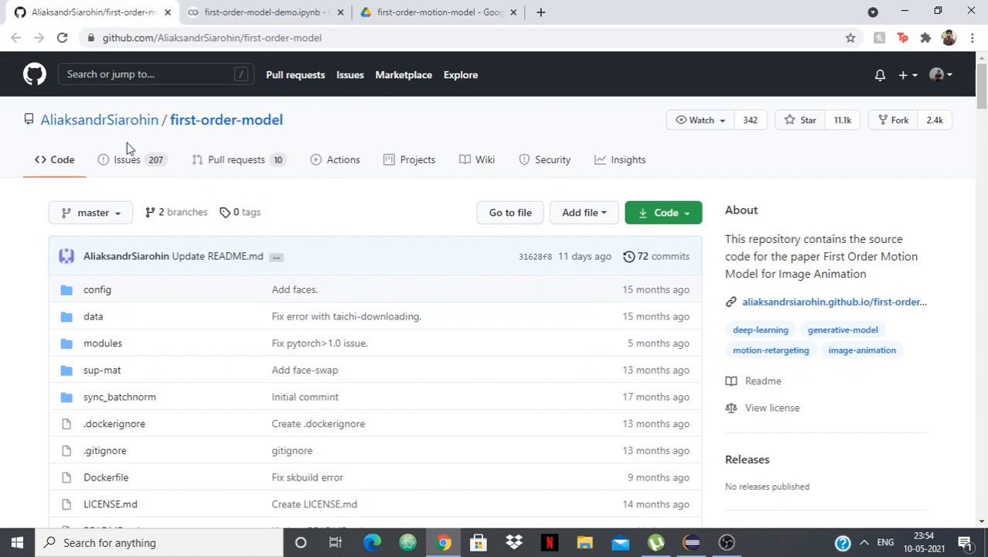
mouse_move(934, 121)
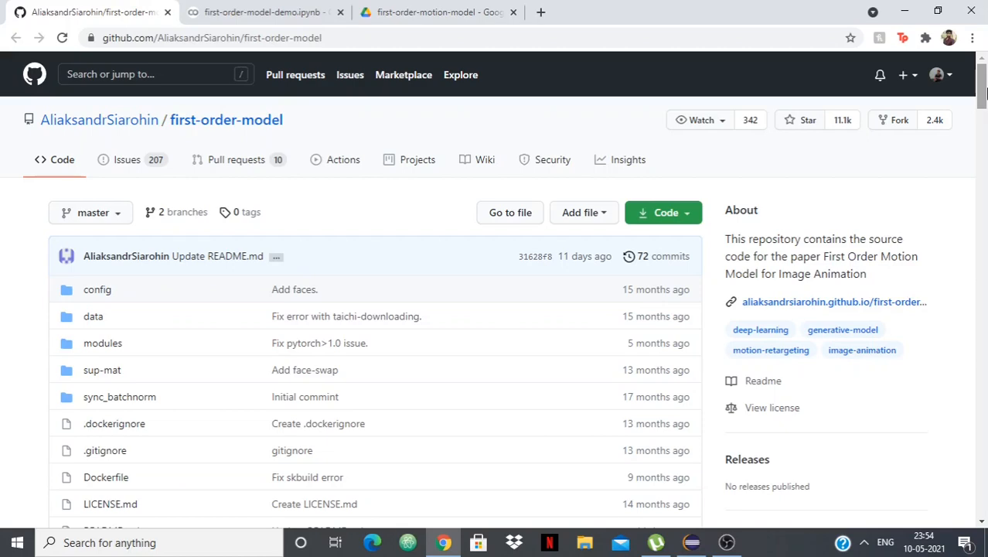
Switch to the first-order-model demo notebook and bring up options for the 'Add folder' Drive link
scroll(down, 3)
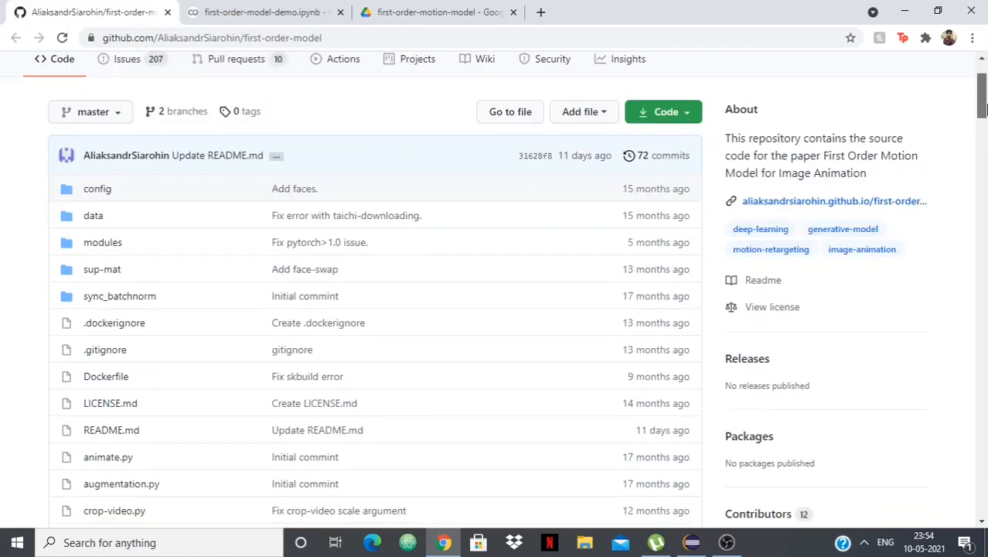
scroll(down, 3)
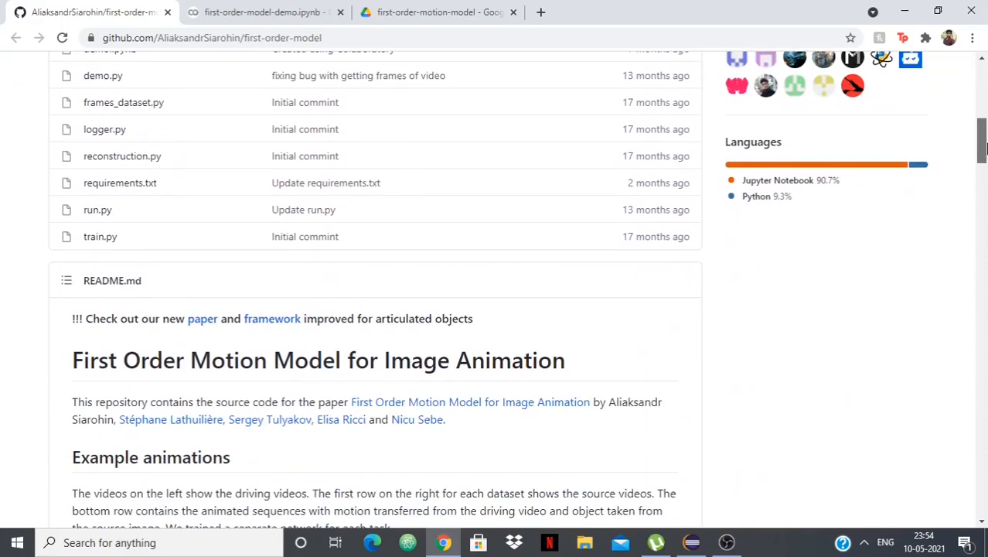
scroll(down, 3)
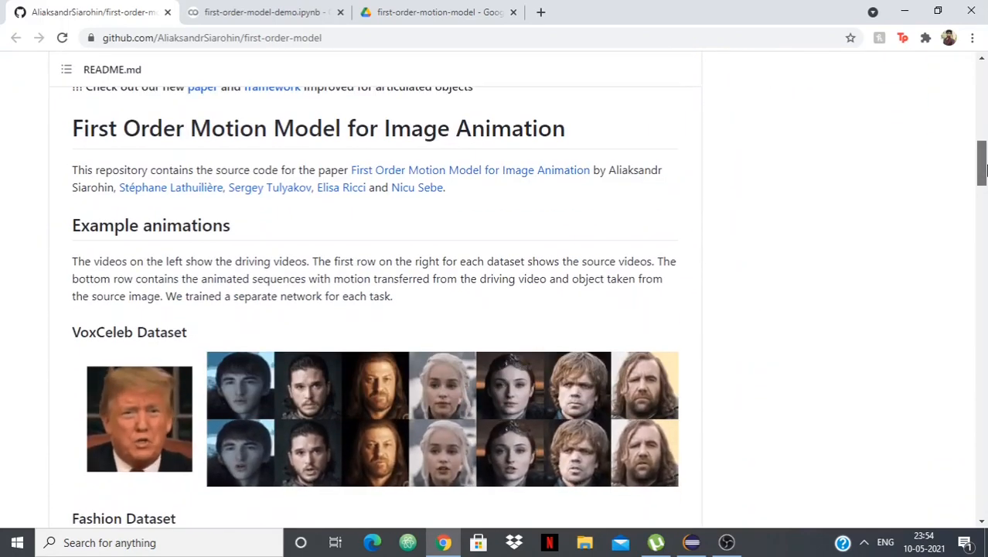
scroll(down, 3)
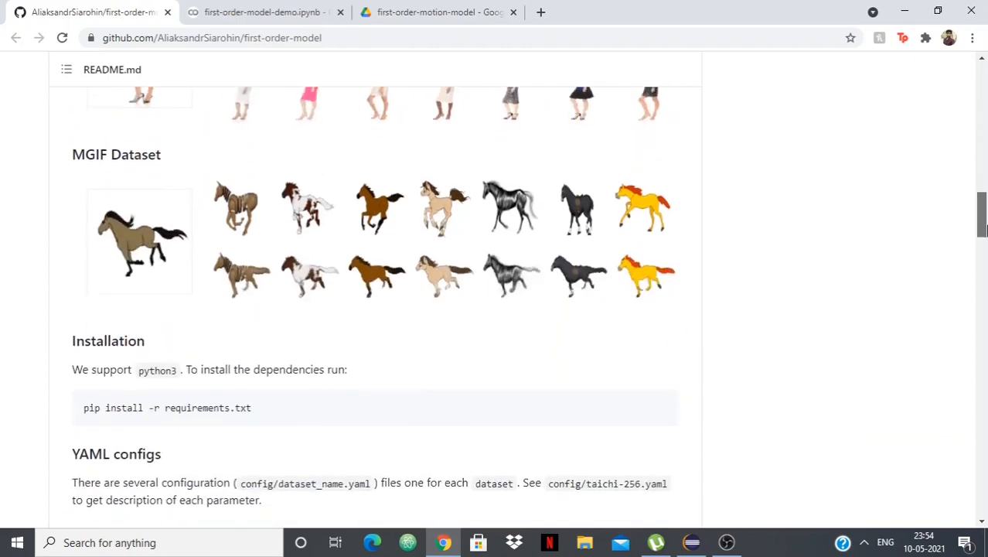
scroll(down, 3)
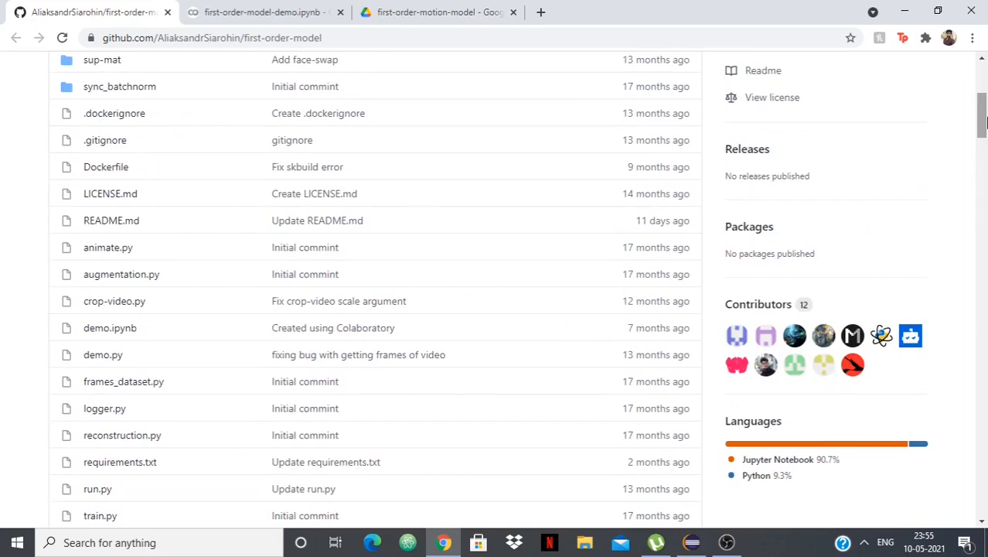
scroll(up, 3)
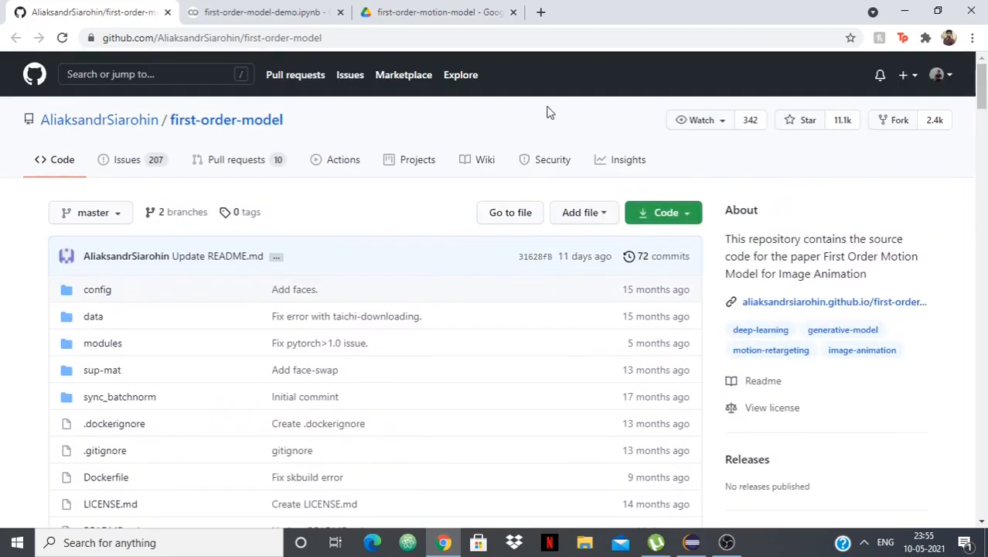
click(263, 13)
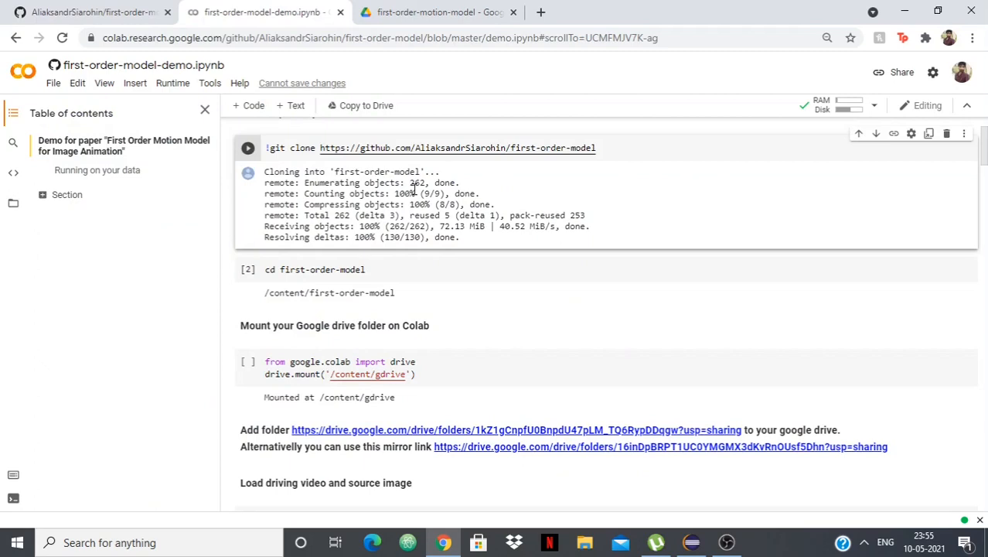
mouse_move(495, 408)
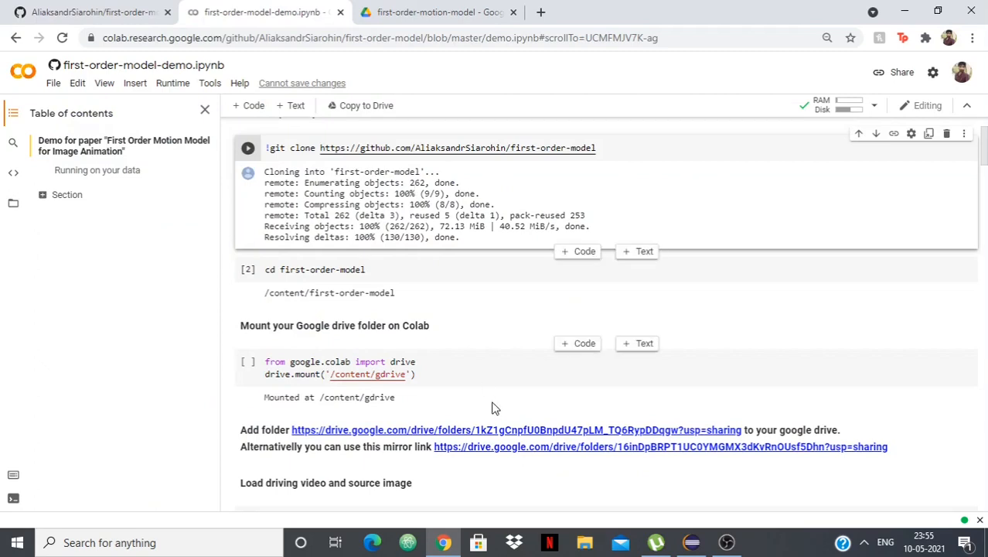
right_click(517, 430)
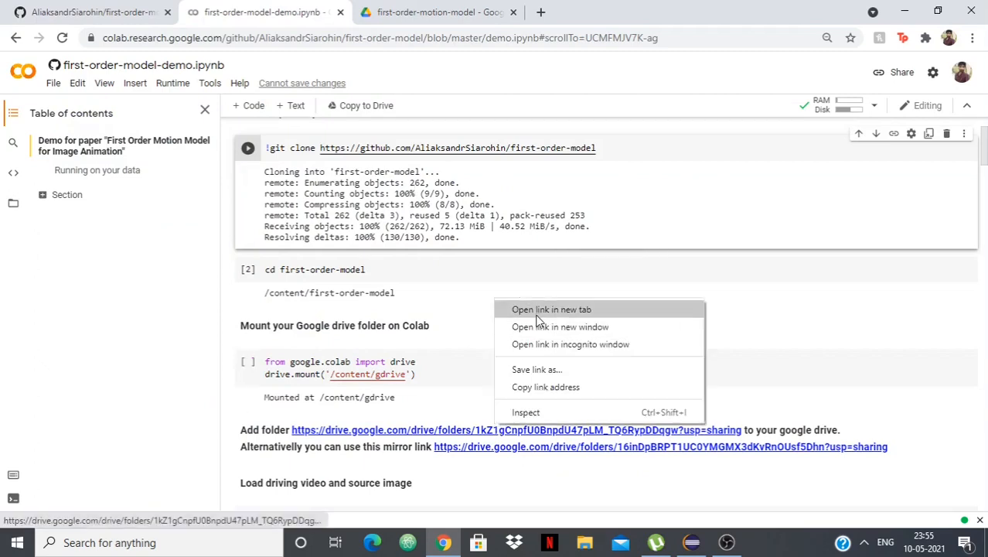
Browse the shared folder in a new tab, check 00.mp4's options, then go to the My Drive copy
click(550, 309)
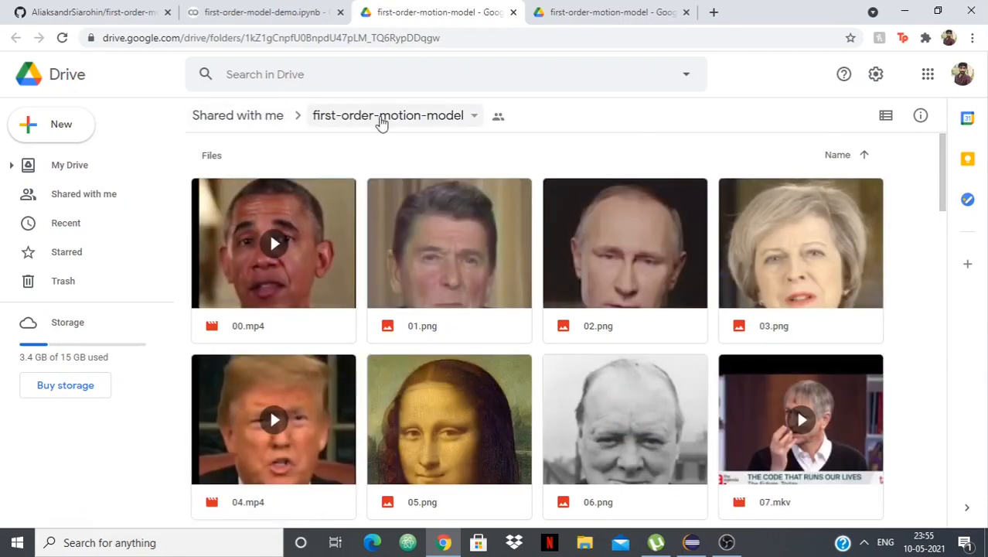
mouse_move(452, 124)
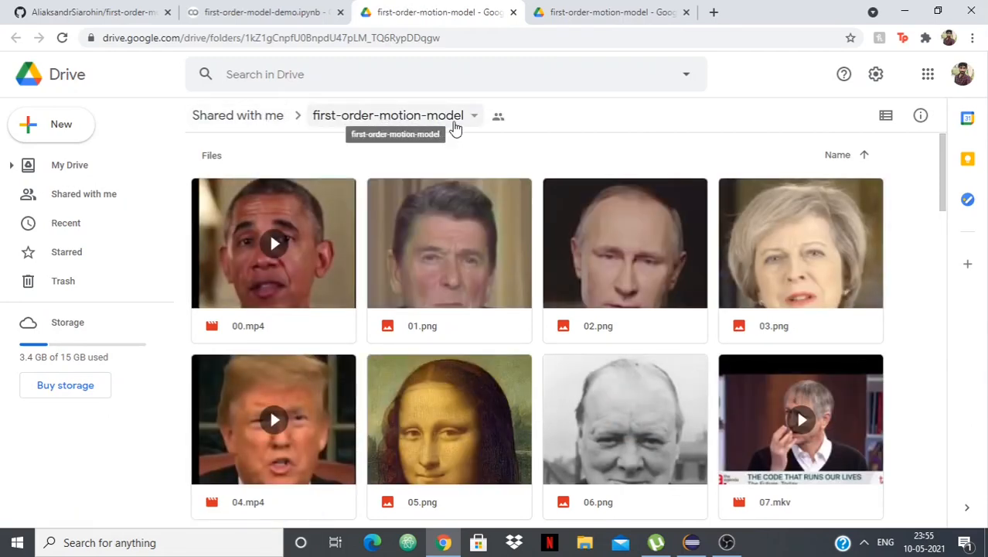
mouse_move(441, 174)
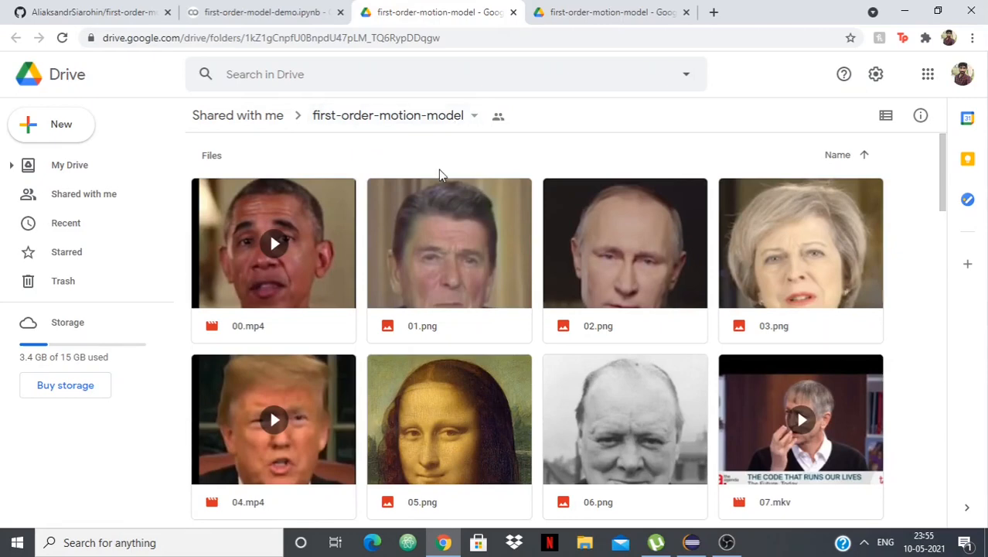
mouse_move(425, 150)
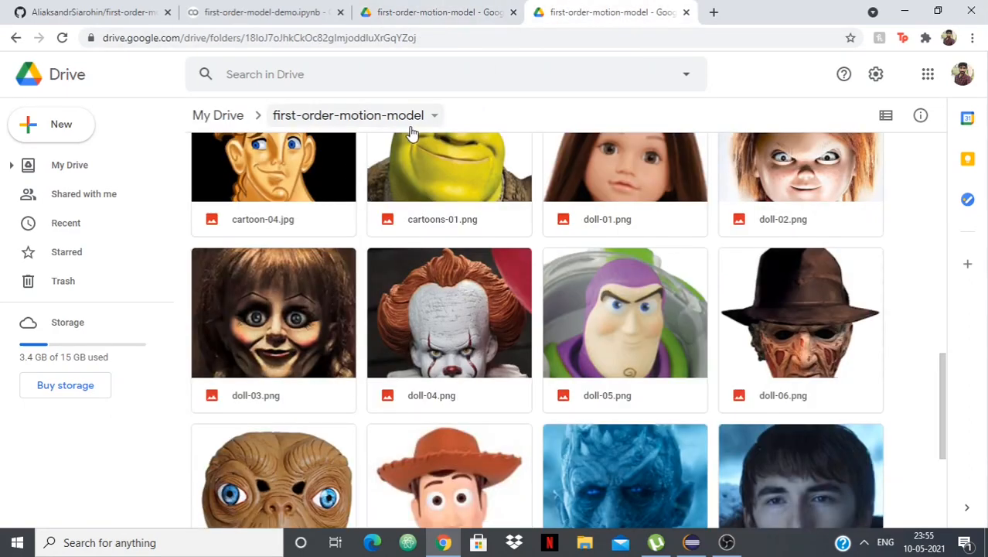
mouse_move(560, 108)
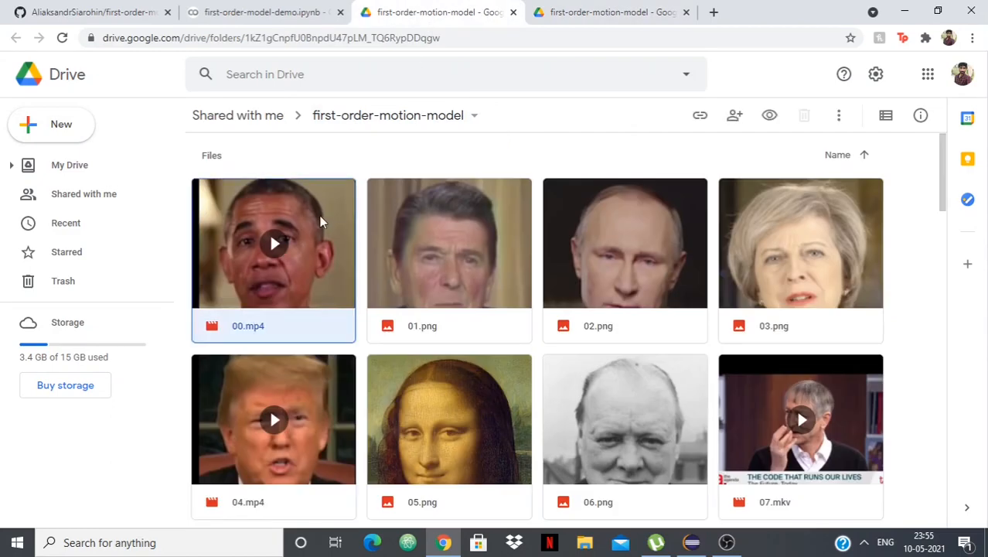
right_click(449, 243)
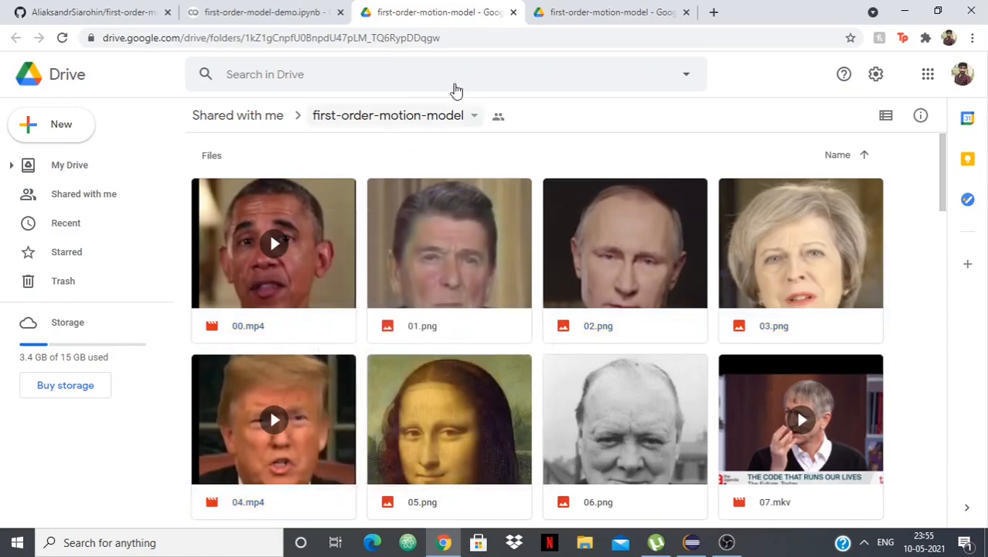
click(611, 12)
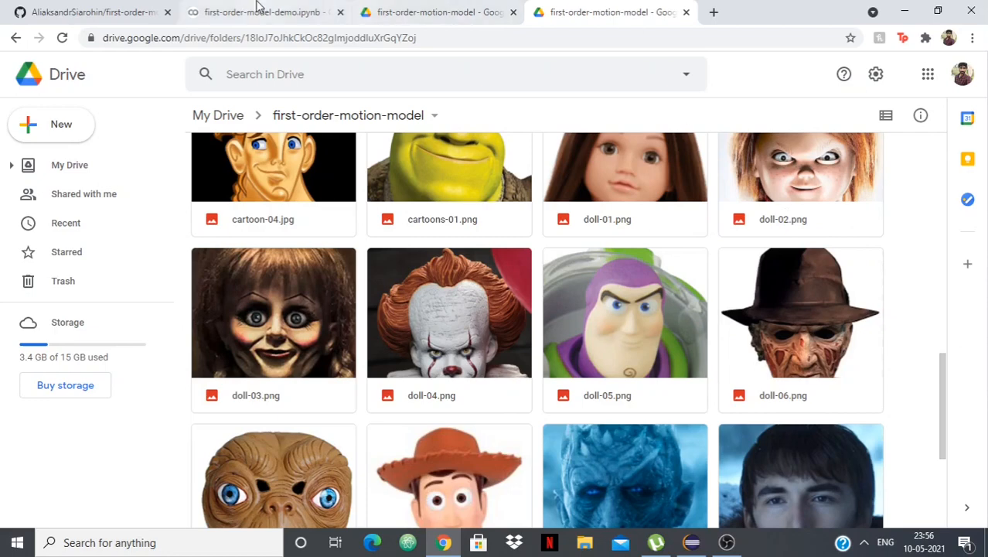
Rerun the git clone and cd cells despite the warning, then start the drive.mount cell
click(263, 12)
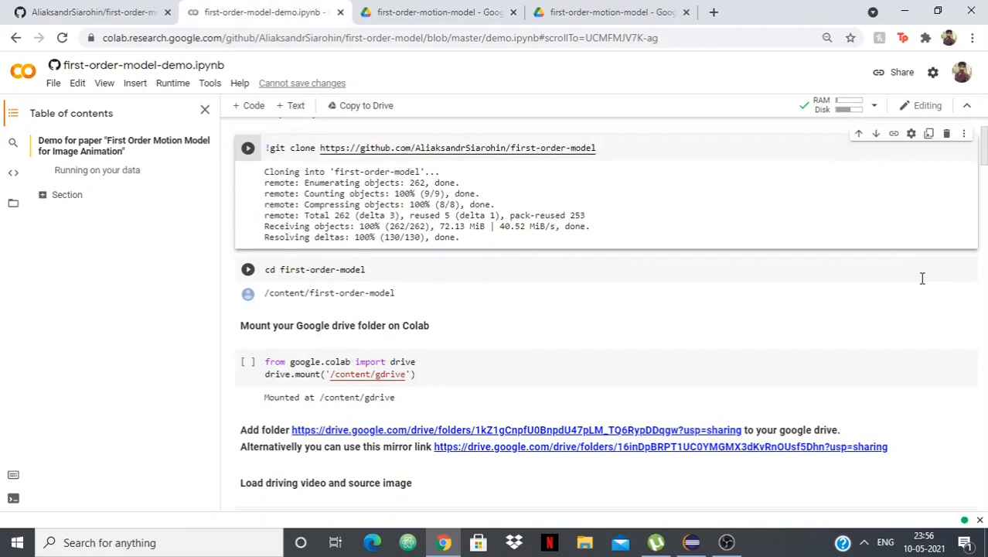
click(247, 149)
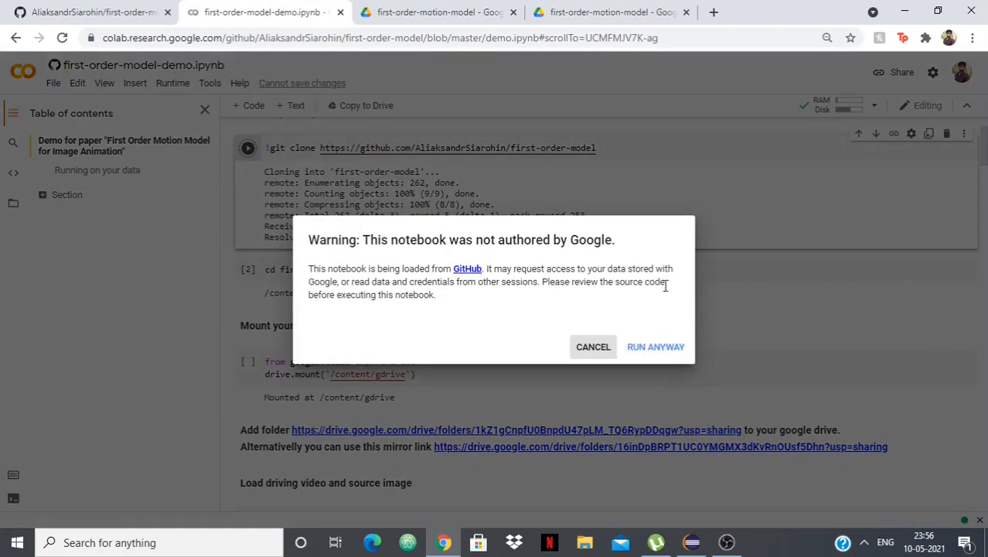
click(655, 346)
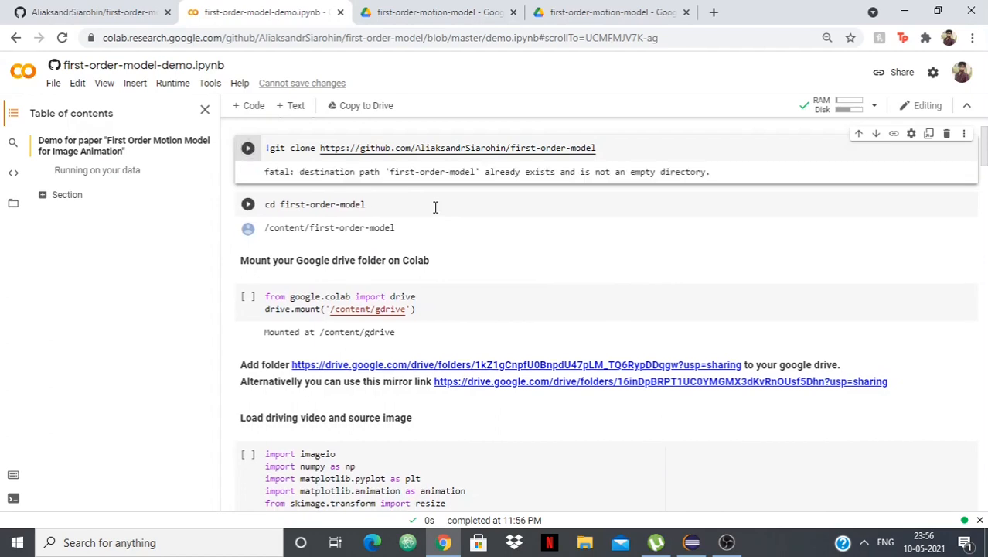
click(248, 204)
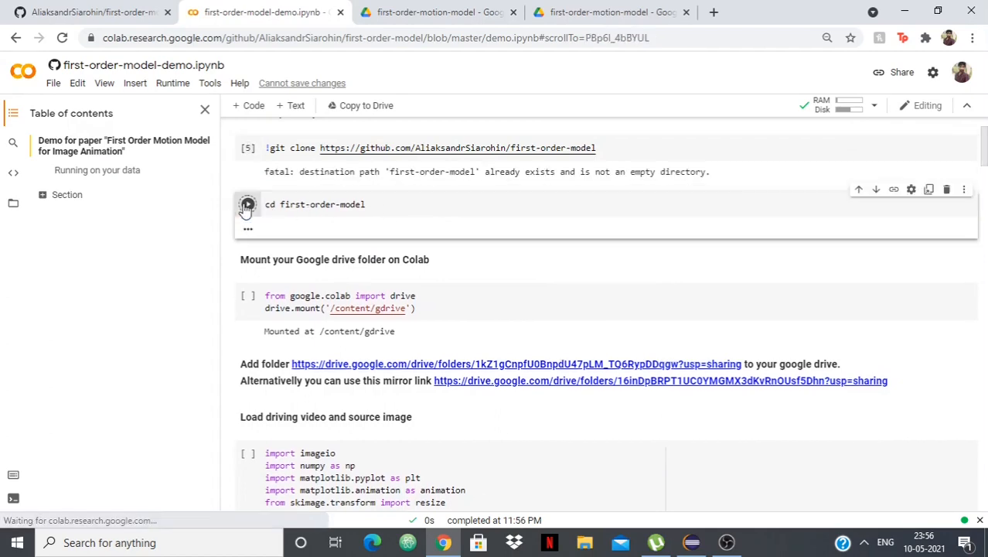
click(248, 204)
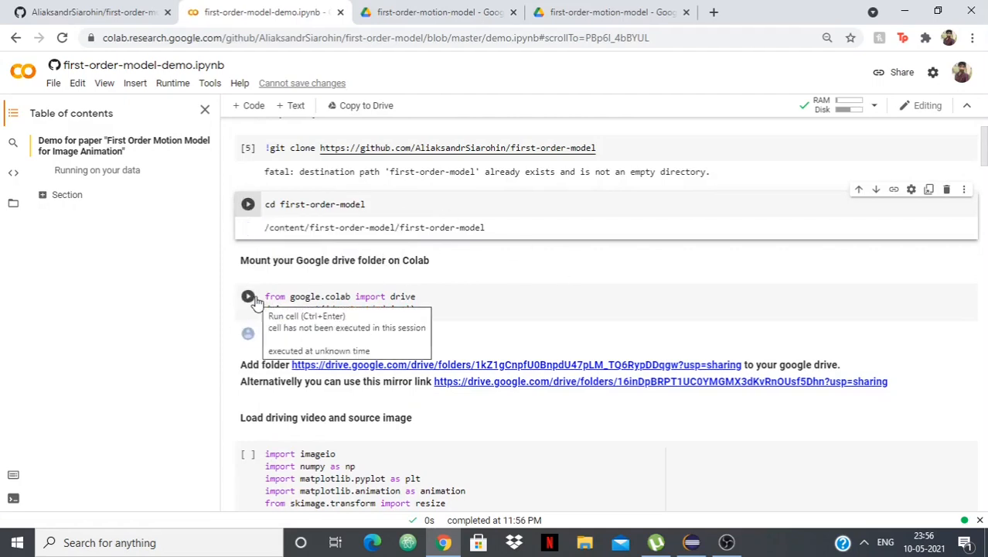
click(247, 297)
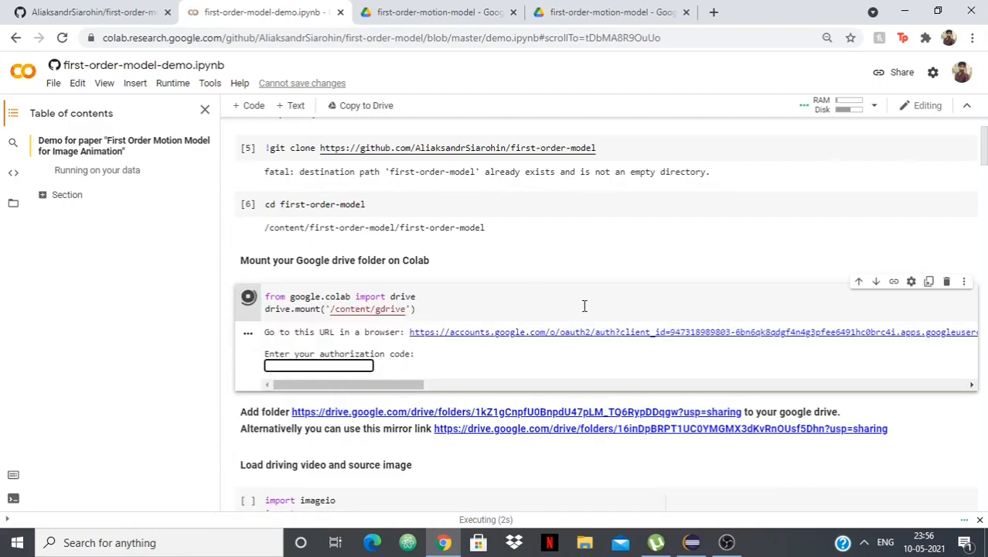
mouse_move(575, 337)
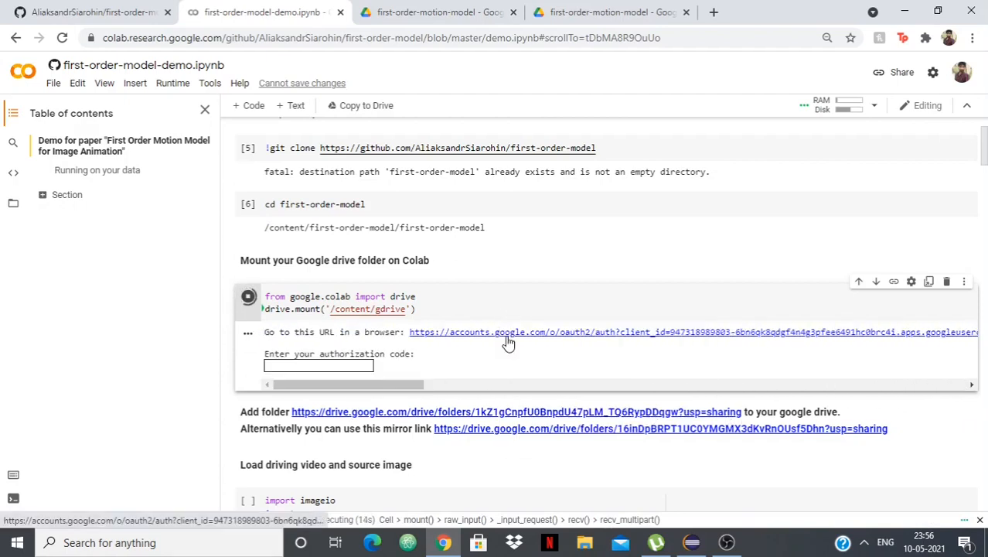
Choose the Google account and allow Google Drive for desktop access to get the authorization code
click(509, 331)
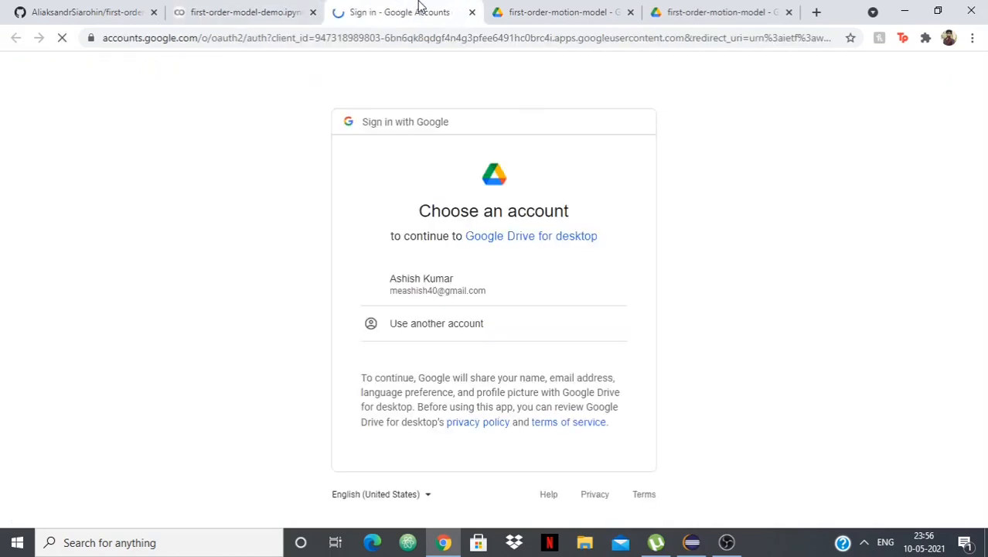
click(436, 284)
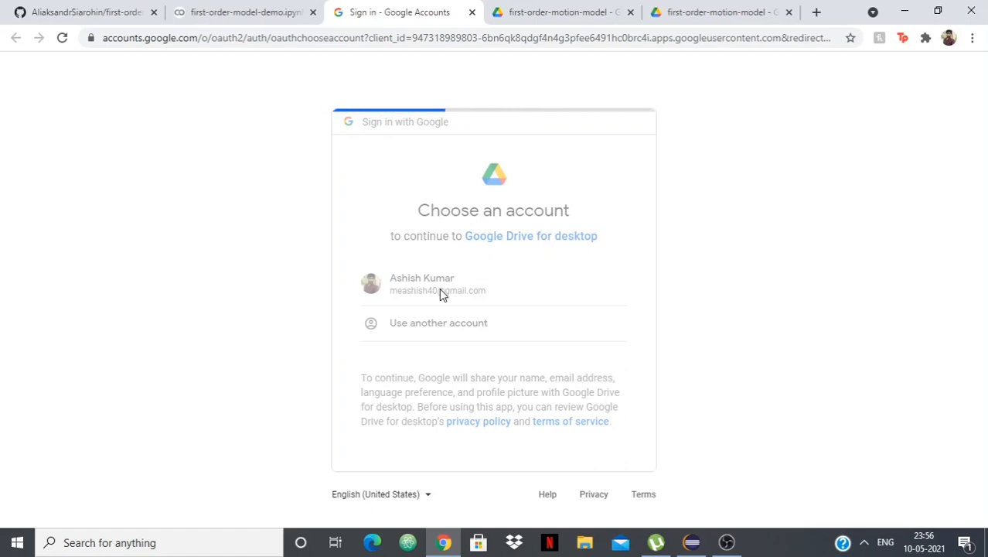
click(421, 285)
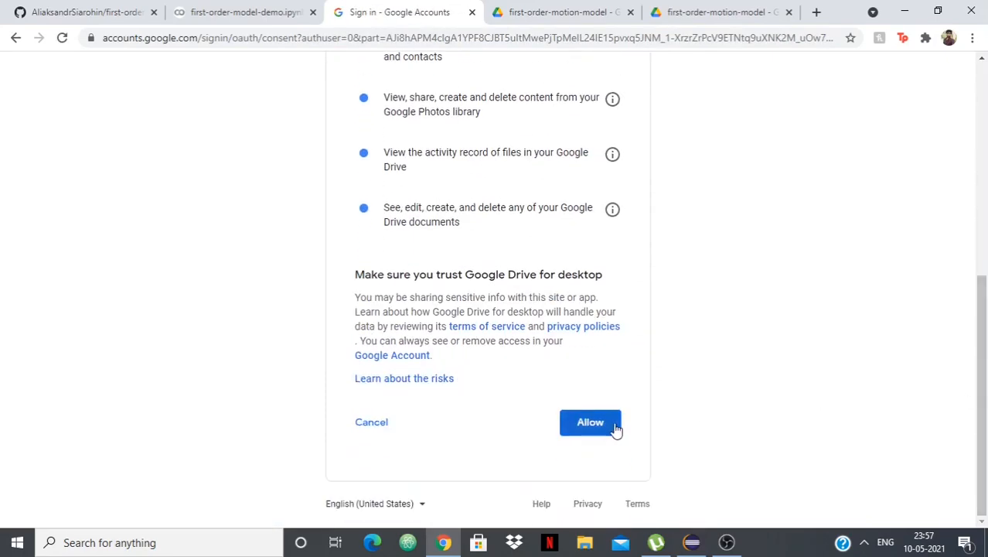
click(591, 421)
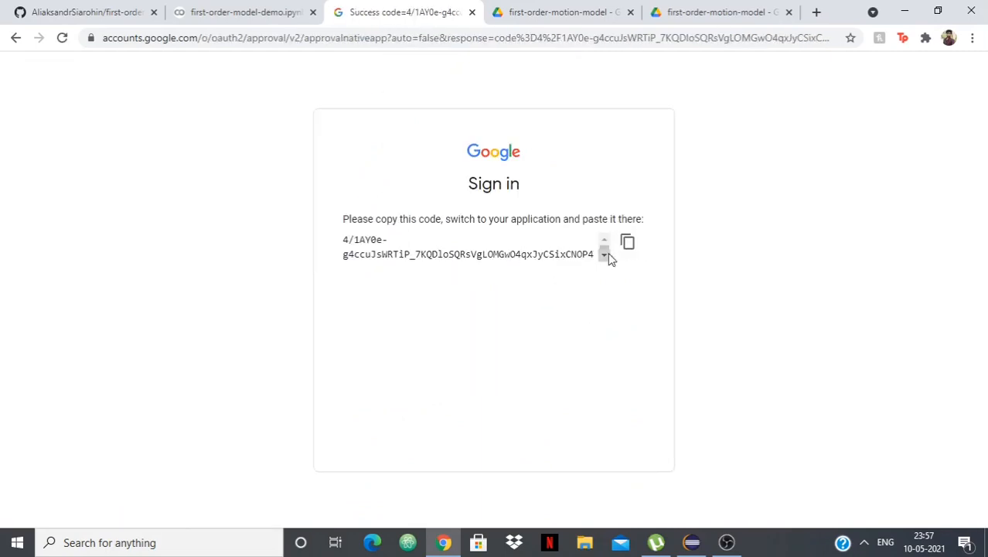
click(244, 13)
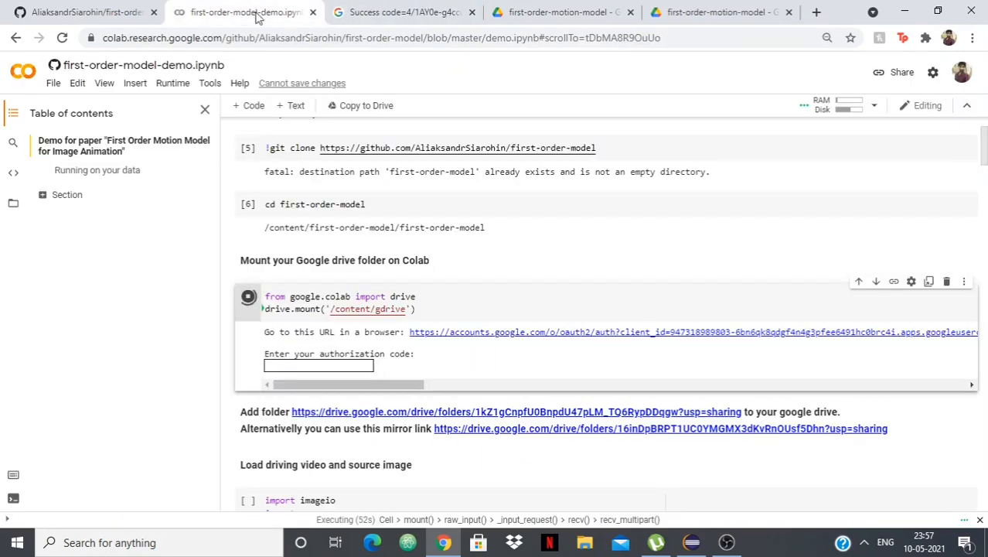
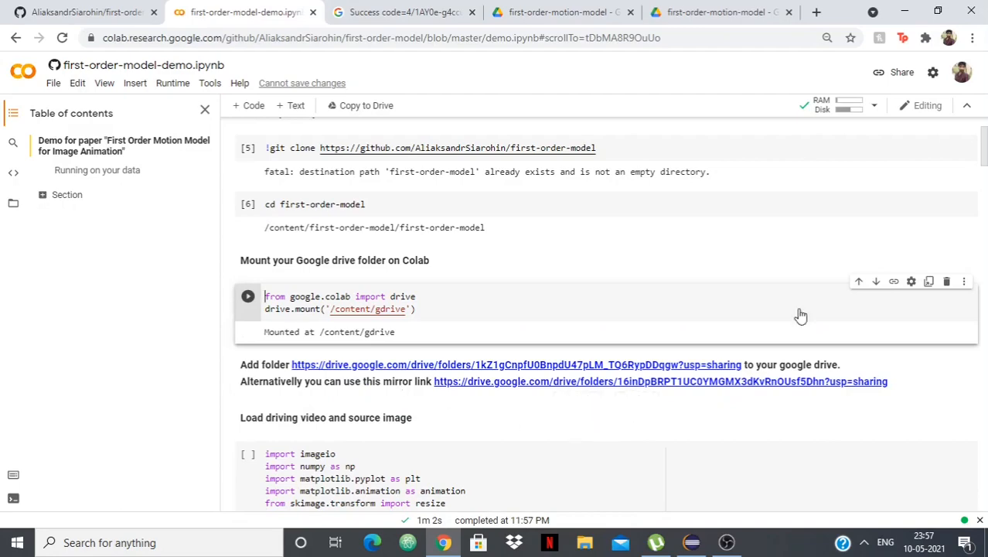
scroll(down, 3)
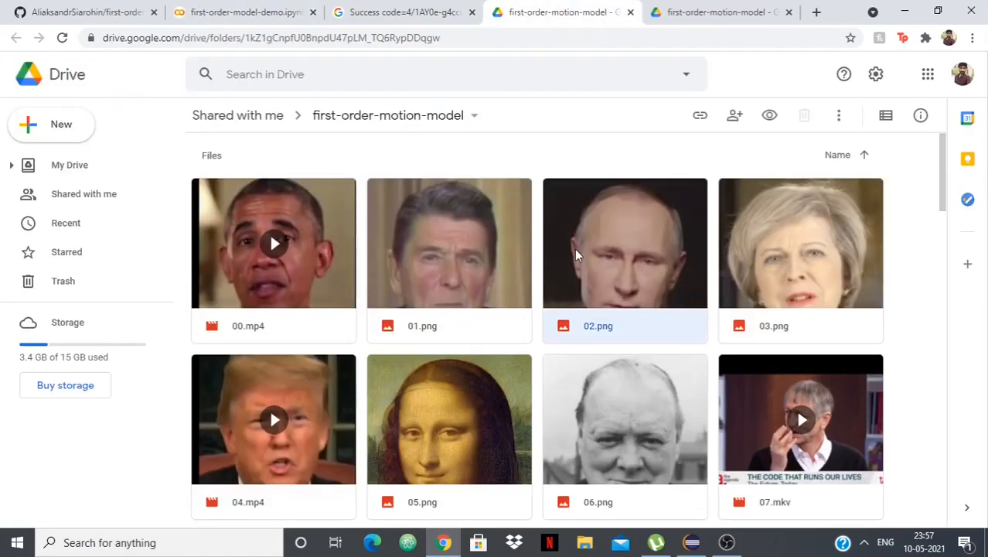
mouse_move(619, 277)
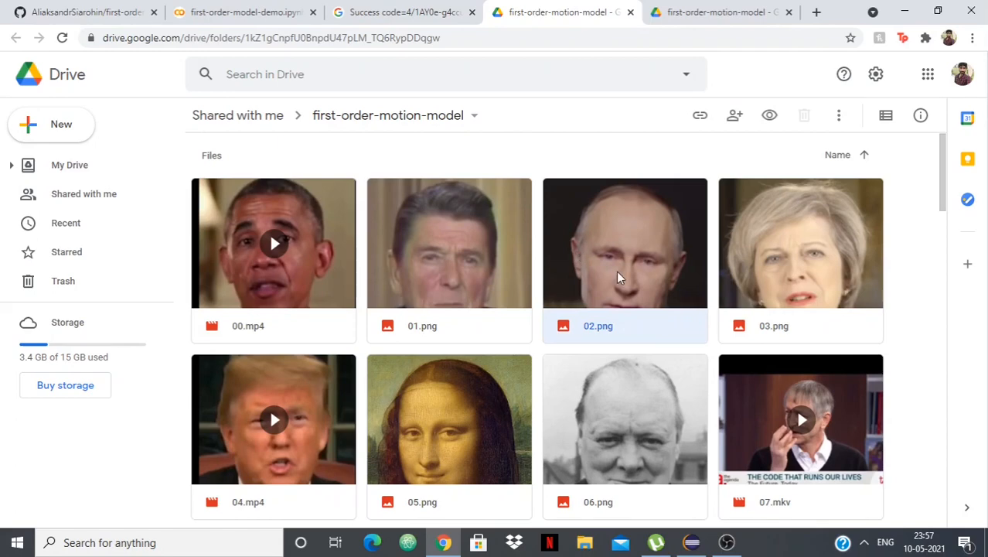
click(402, 12)
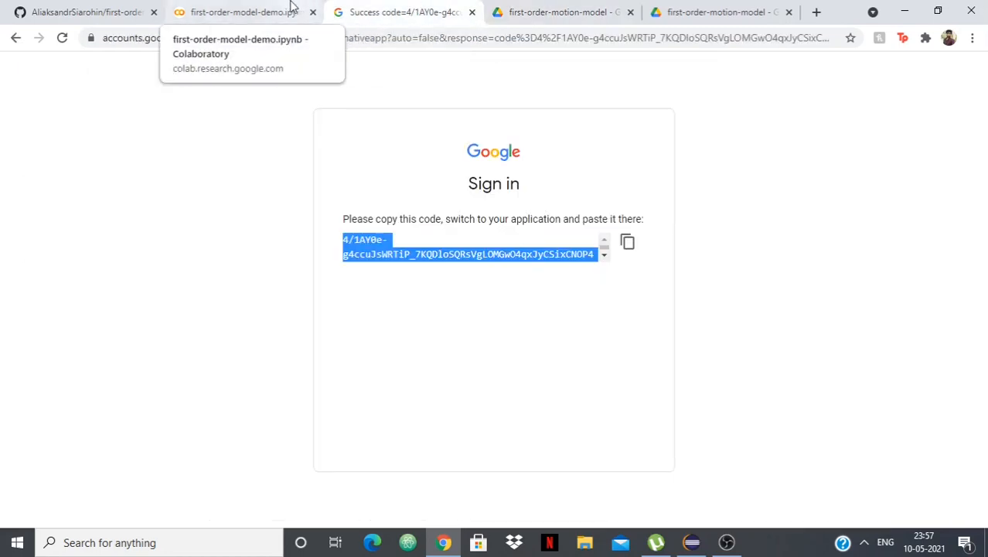
click(232, 12)
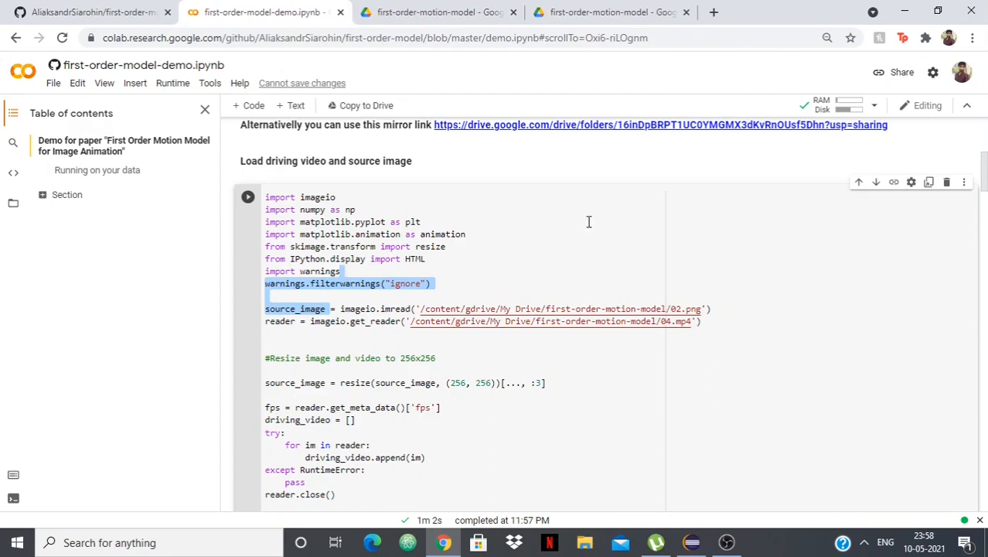
click(436, 12)
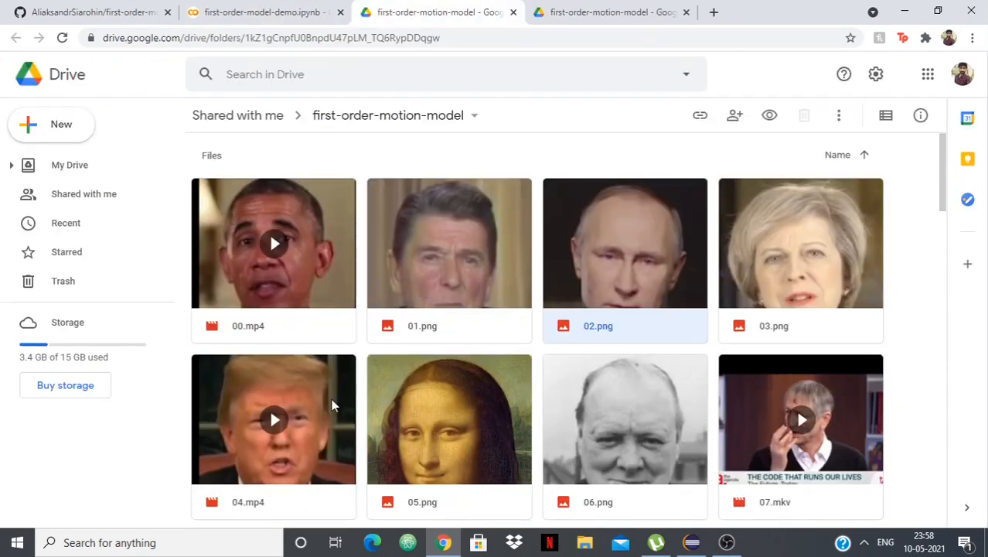
click(272, 419)
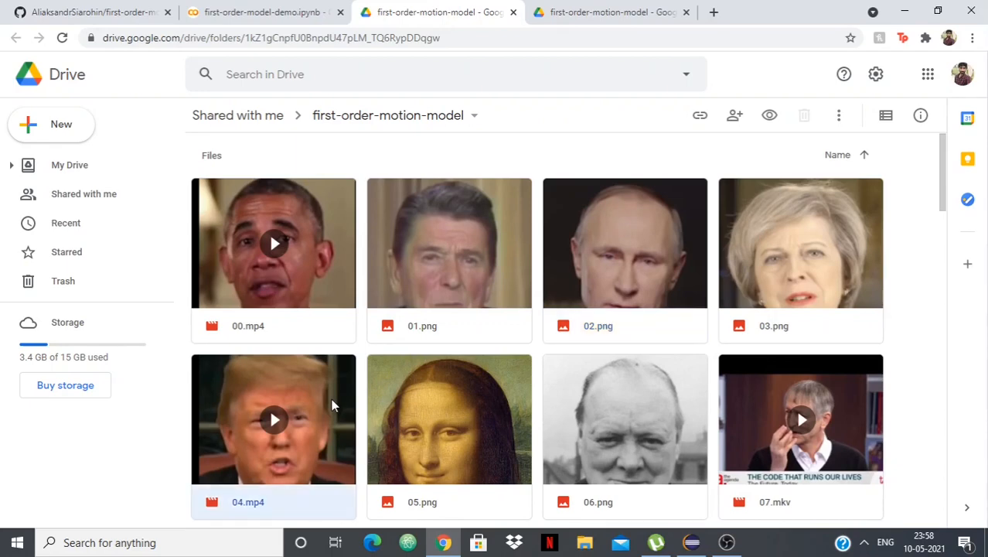
mouse_move(603, 289)
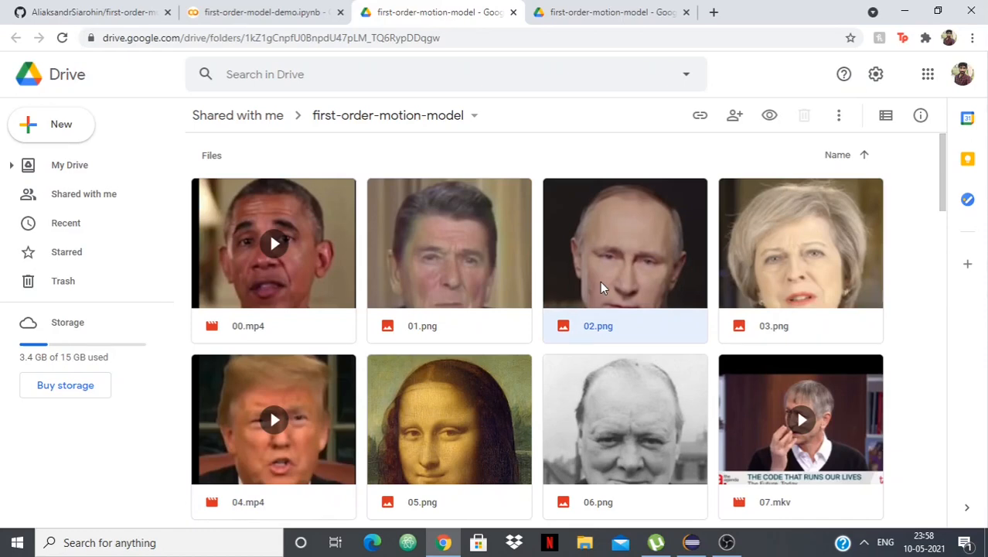
mouse_move(309, 463)
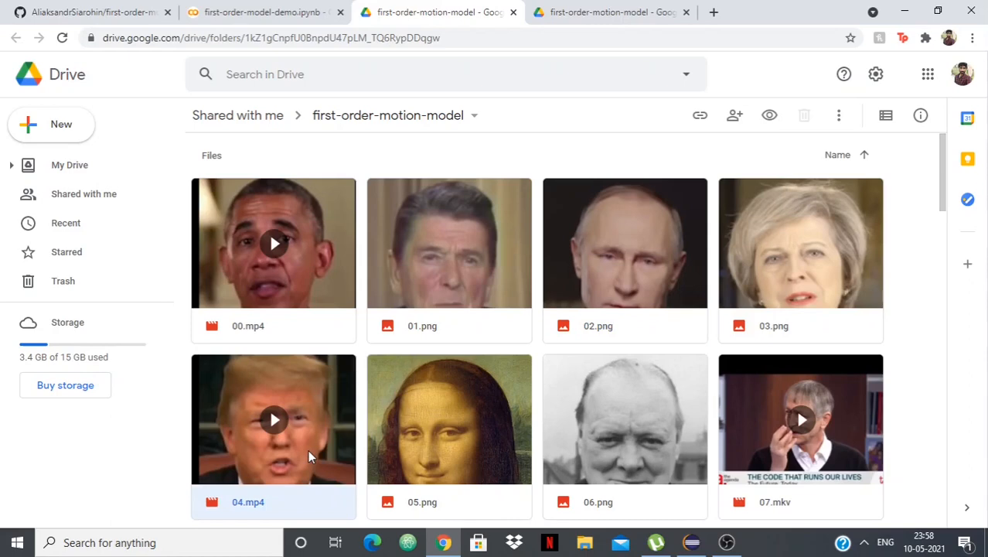
click(263, 12)
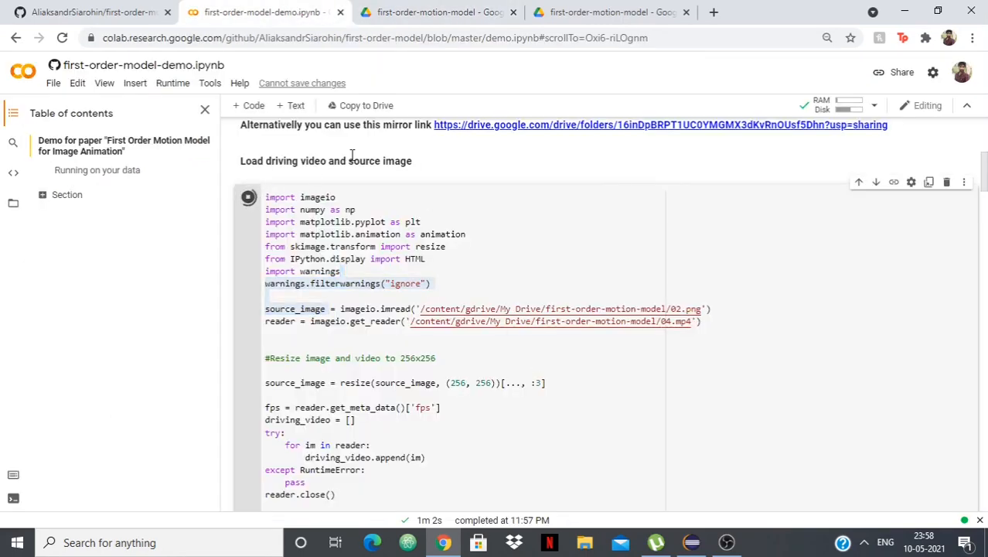
Run the load cell and pause the source-face-beside-driving-video preview clip
click(248, 196)
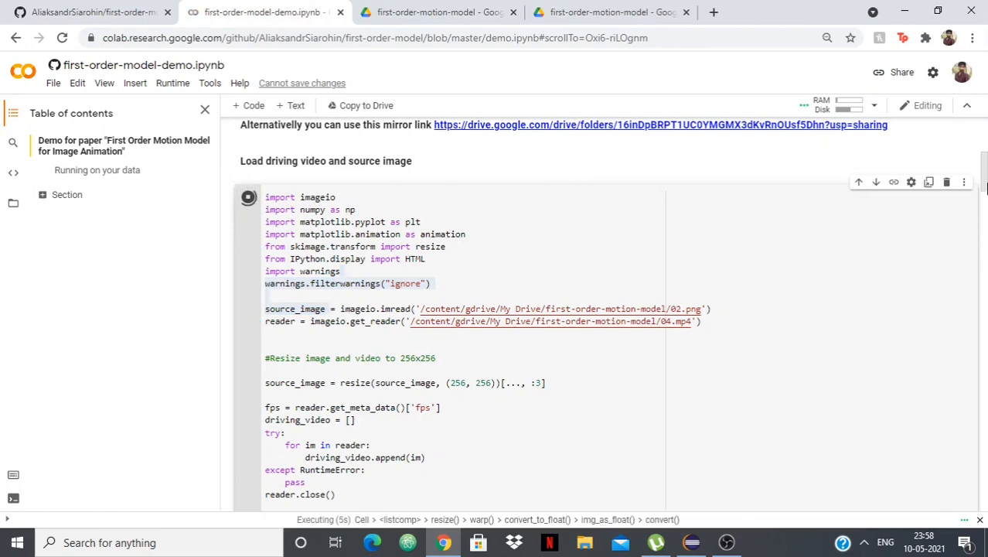
scroll(down, 3)
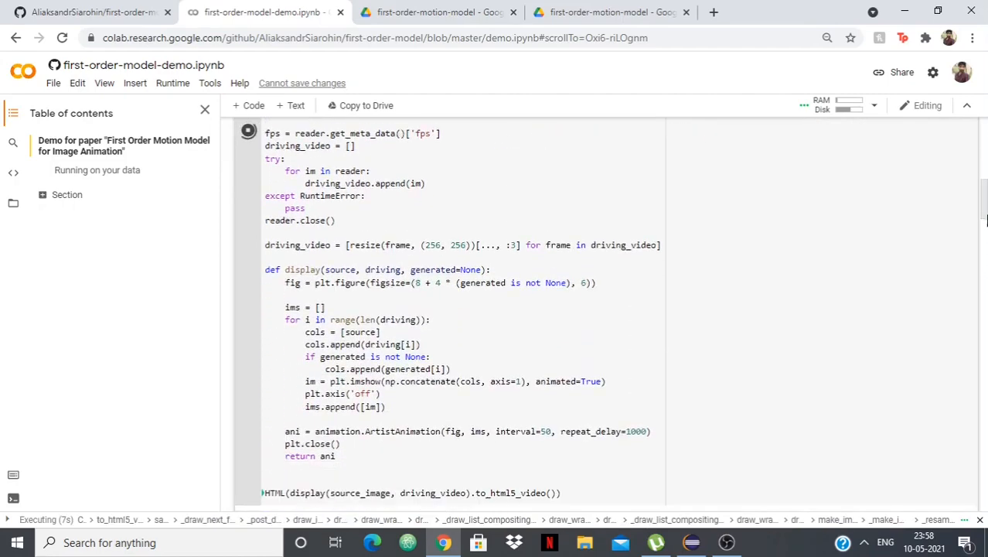
scroll(down, 3)
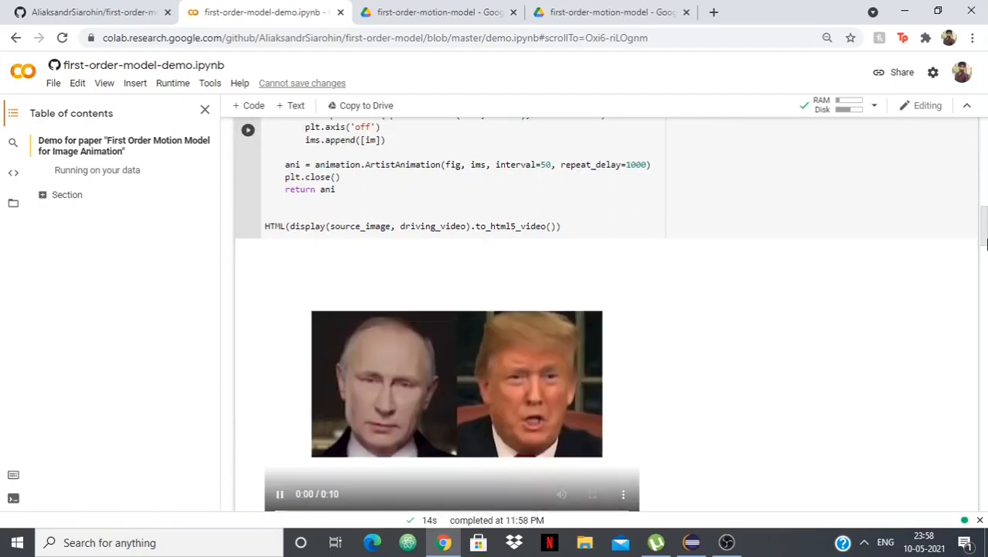
scroll(down, 3)
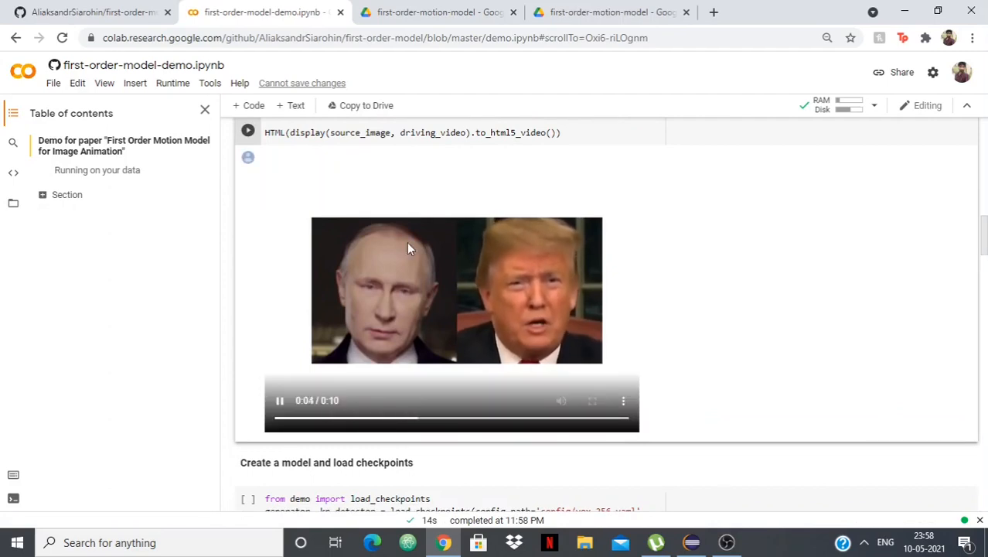
mouse_move(386, 302)
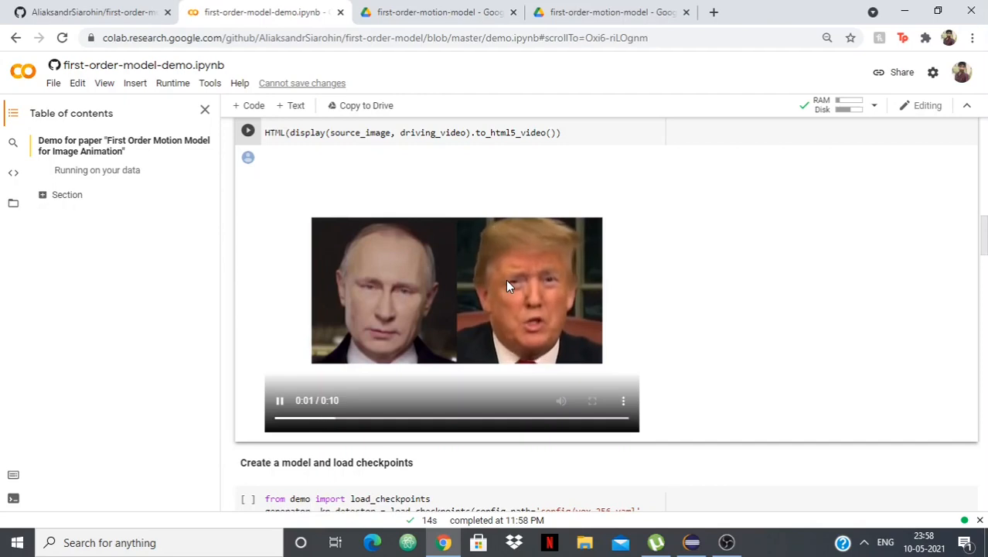
click(280, 399)
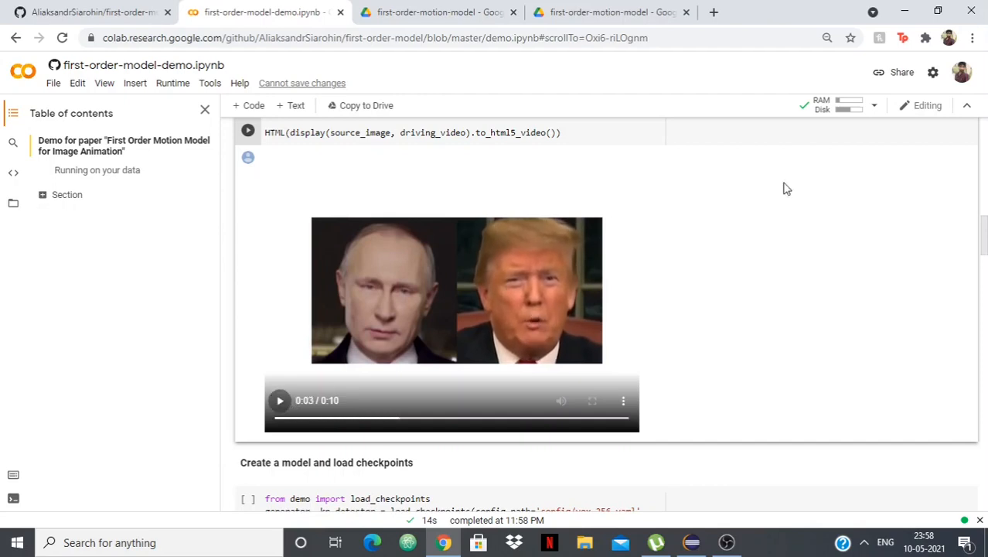
scroll(down, 3)
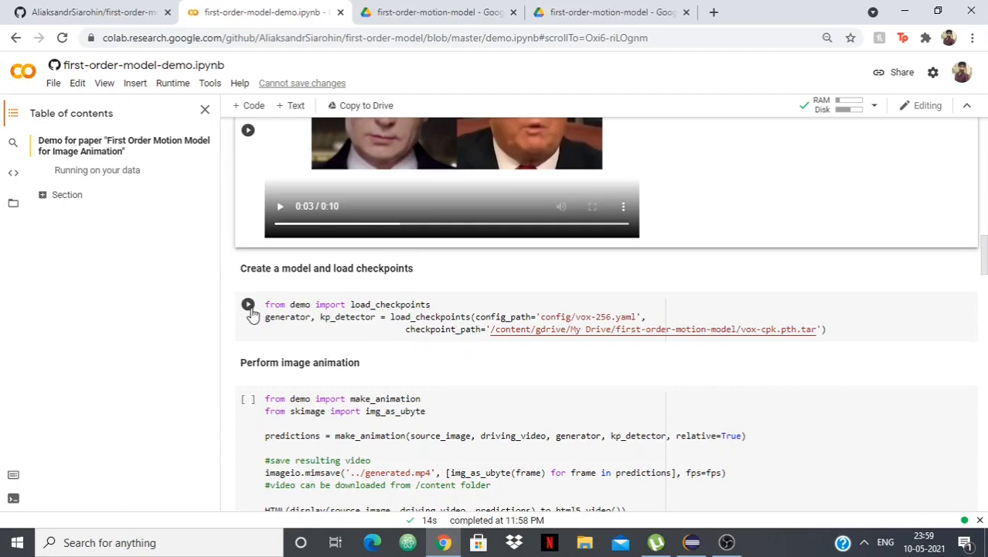
Run the 'Create a model and load checkpoints' cell to load the pretrained weights
click(248, 303)
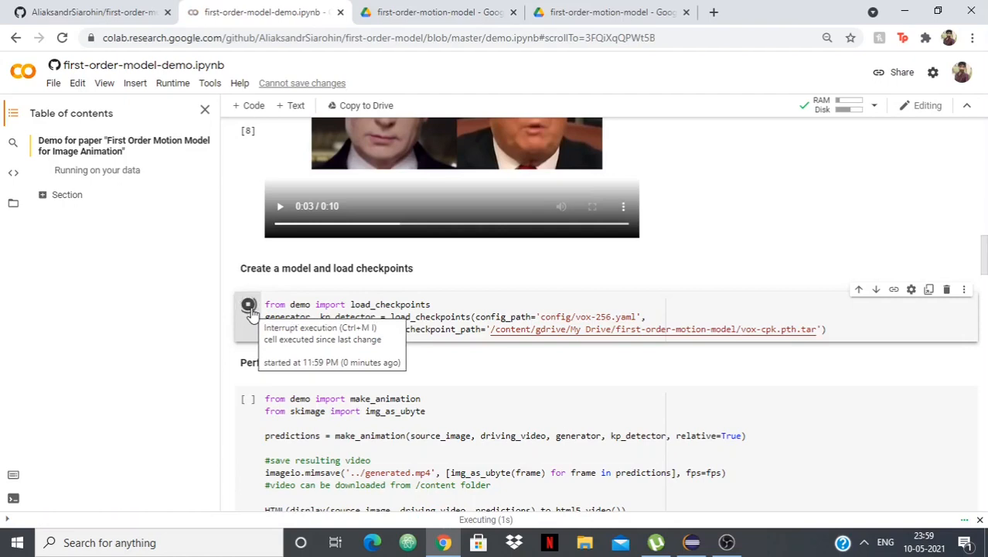
mouse_move(464, 301)
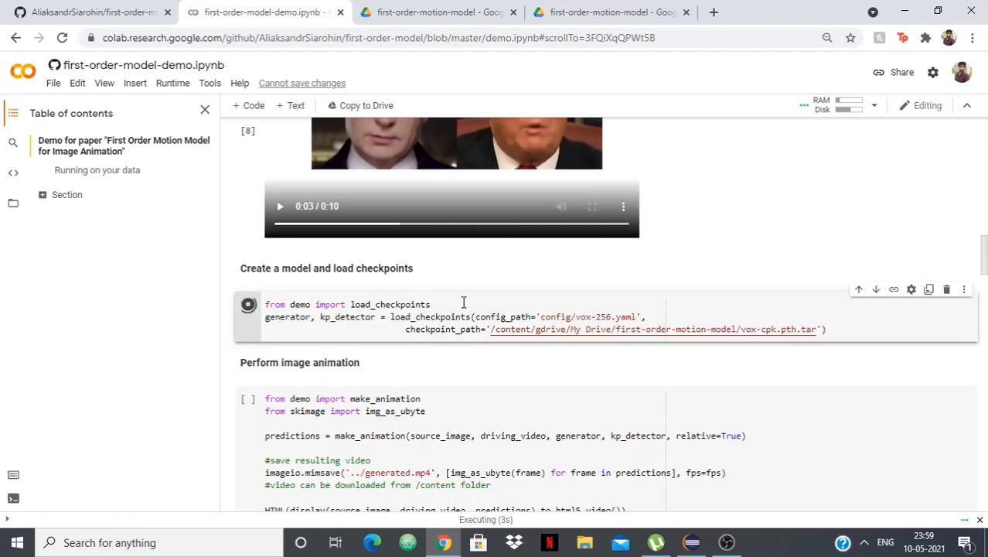
click(248, 303)
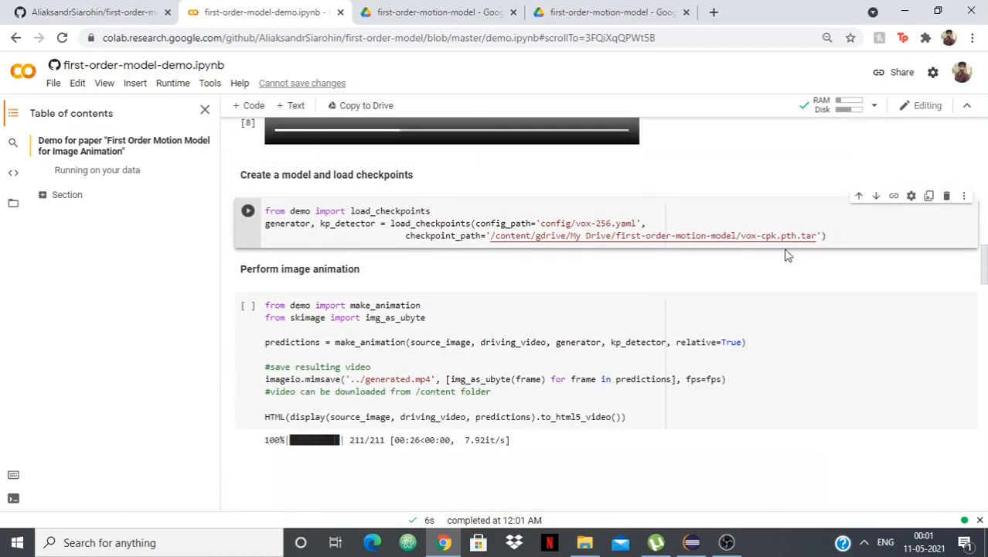
Run the 'Perform image animation' cell until all 211 frames are processed into generated.mp4
click(248, 305)
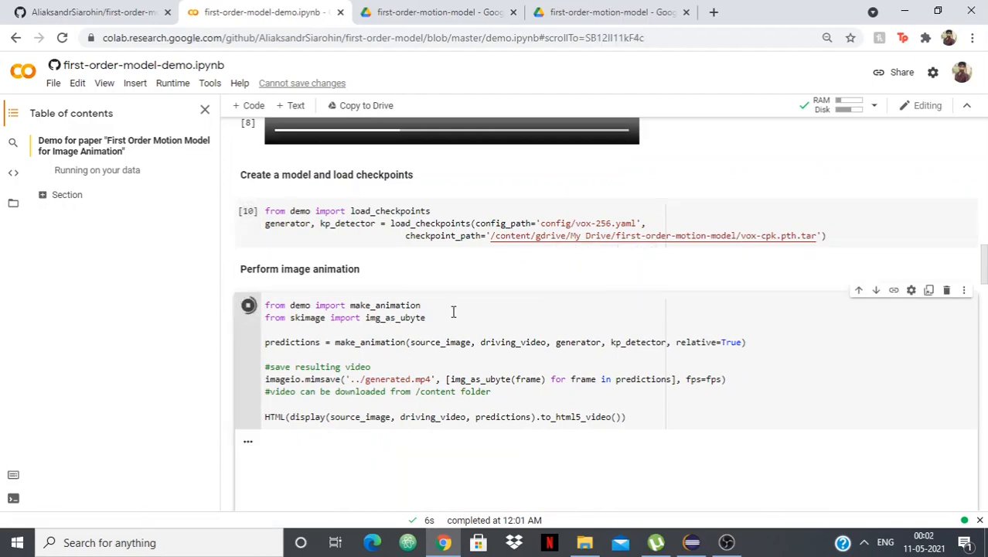
click(248, 305)
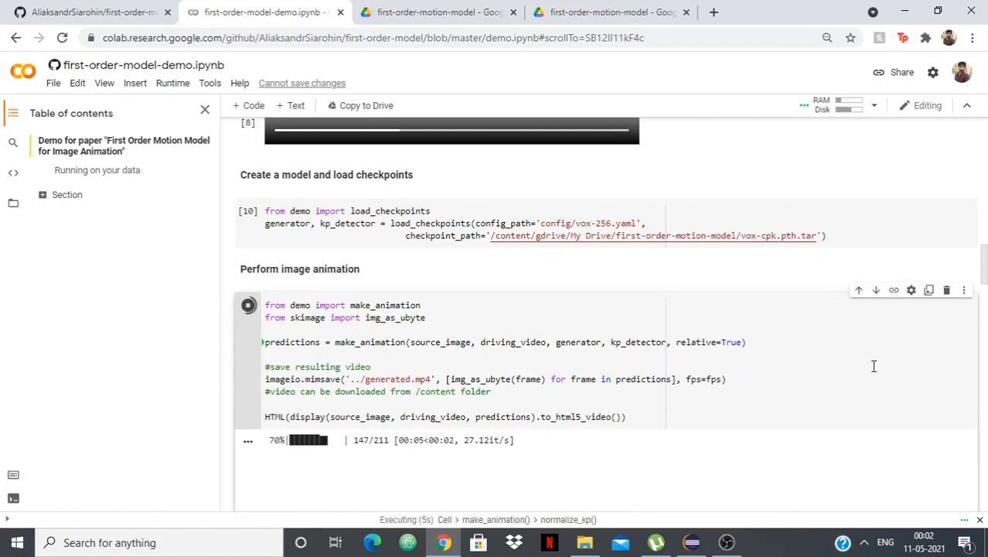
scroll(down, 3)
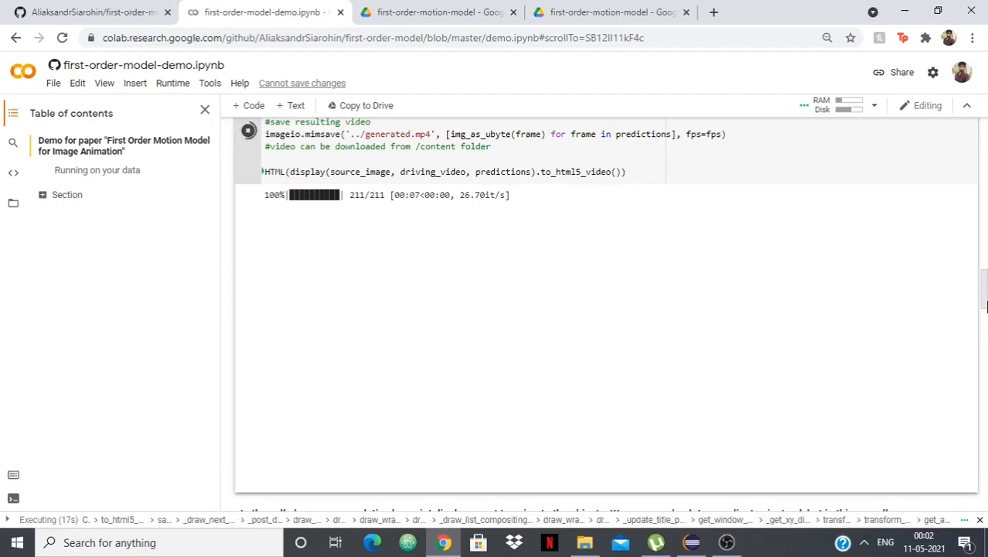
scroll(down, 3)
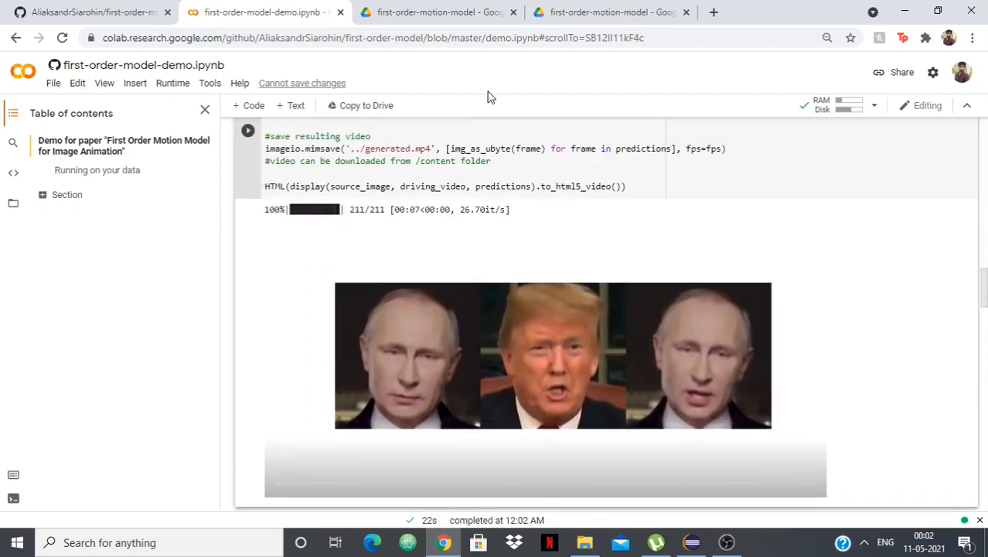
Play and pause the finished three-panel source, driving and animated face clip
click(541, 356)
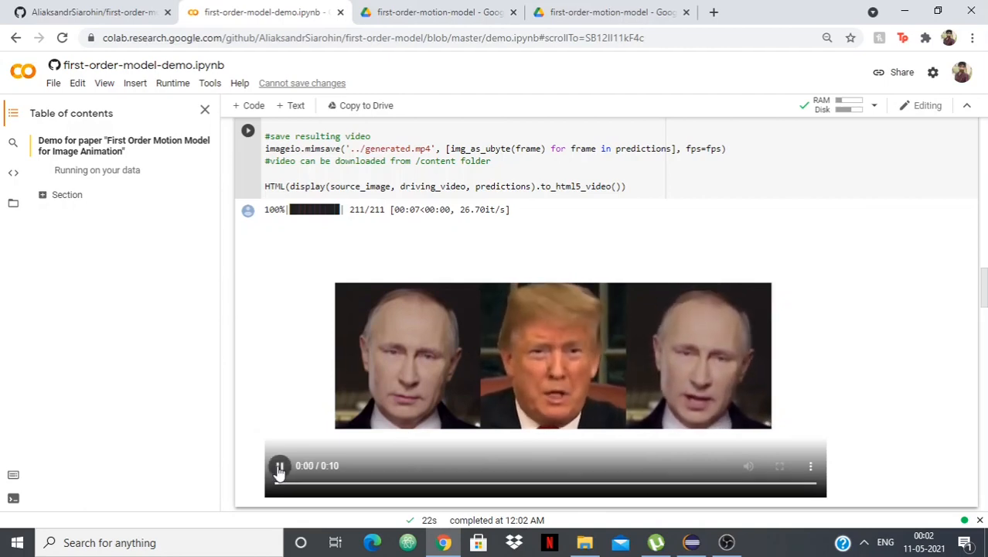
click(280, 465)
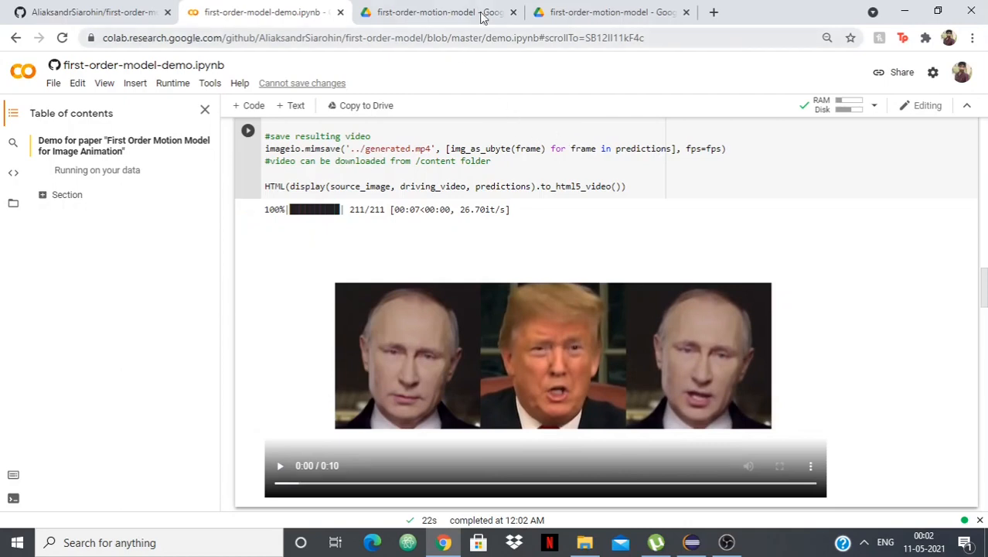
mouse_move(606, 12)
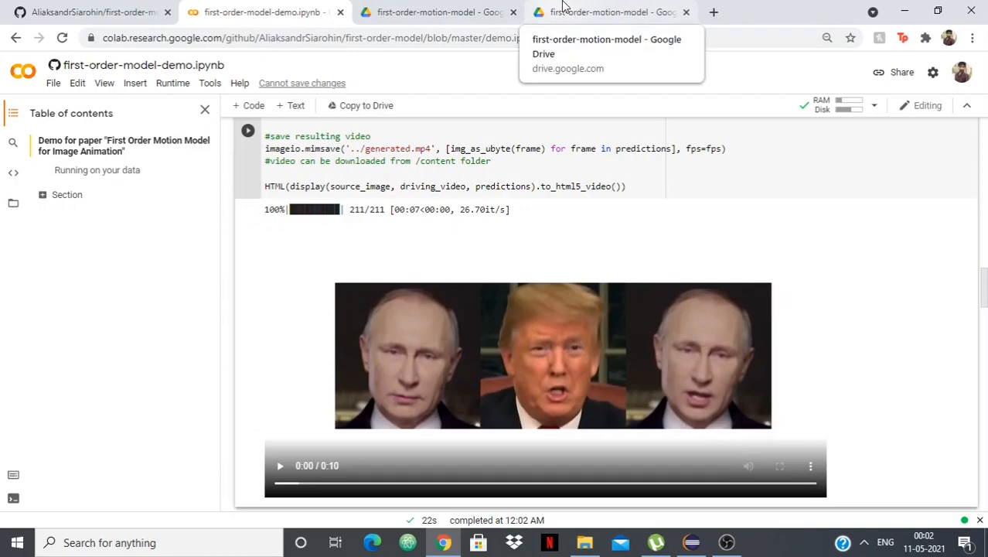
In the Drive folder, trash the old 02.png
click(603, 13)
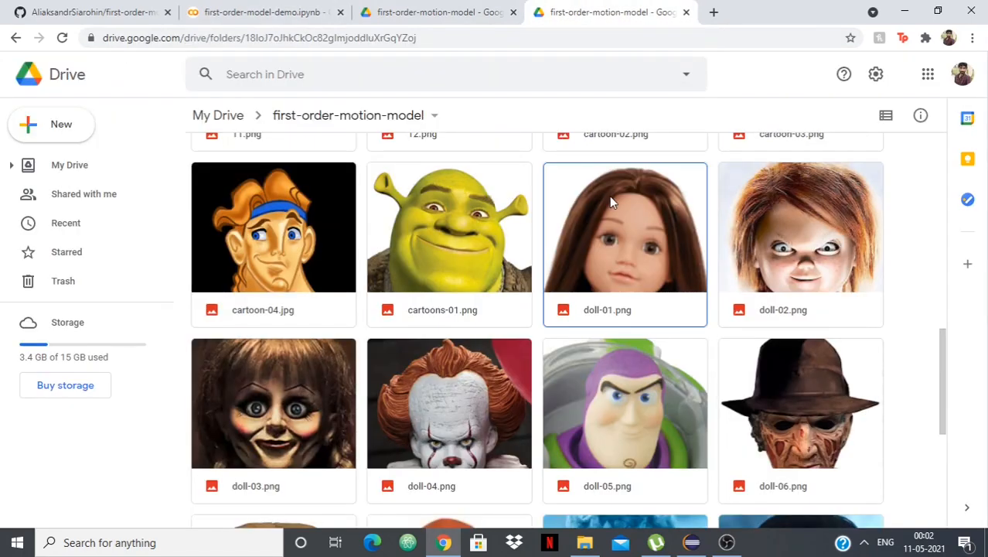
click(448, 226)
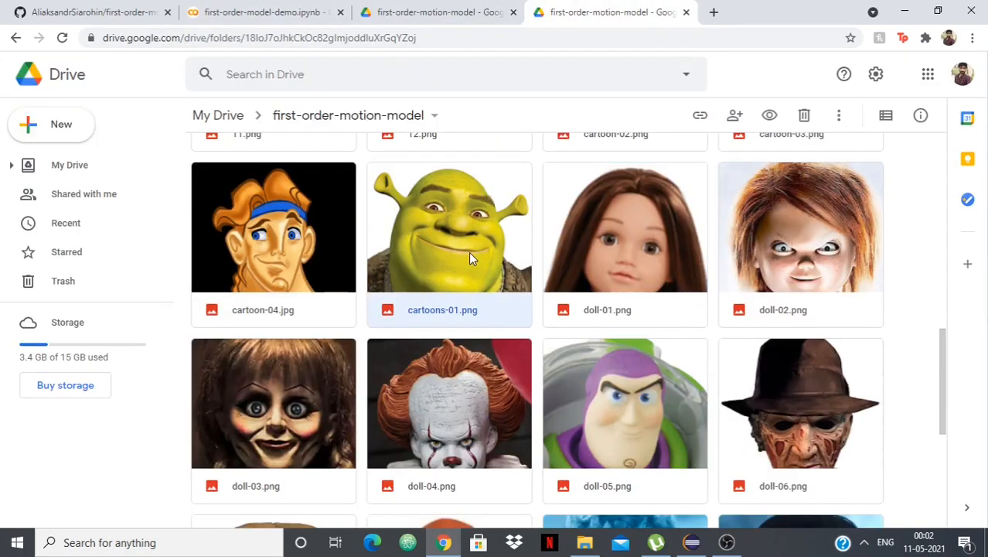
right_click(448, 226)
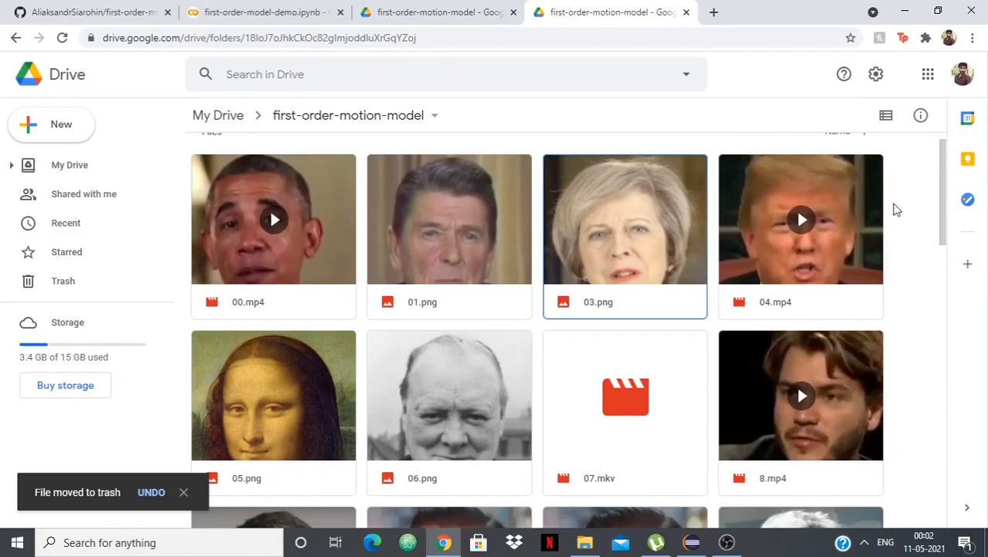
scroll(down, 3)
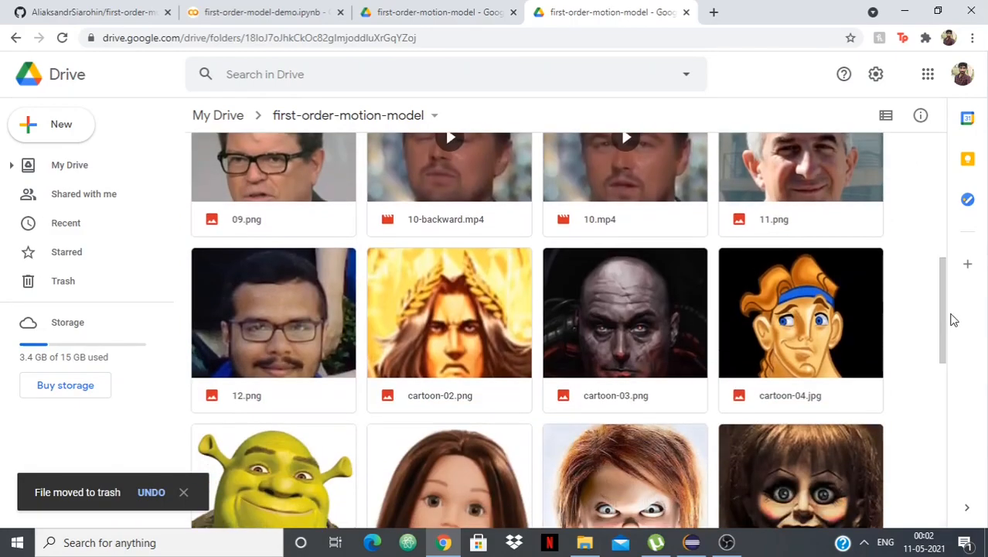
scroll(down, 3)
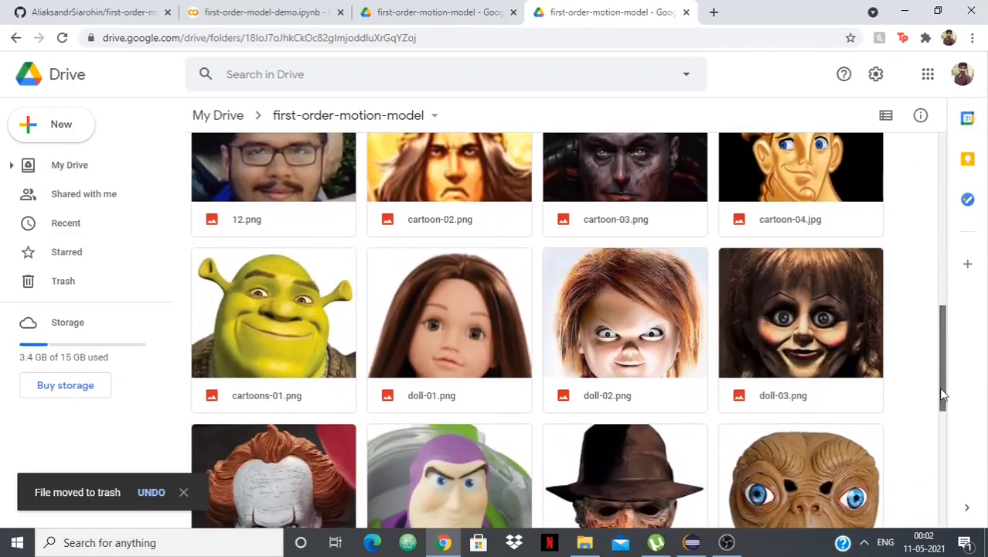
Rename the Shrek image cartoons-01.png to 02.png
right_click(272, 312)
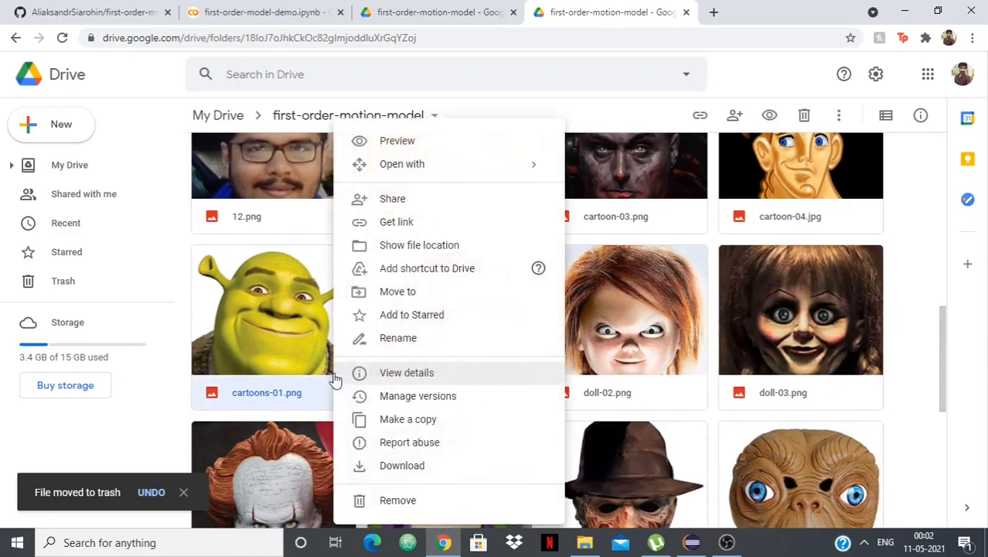
click(399, 337)
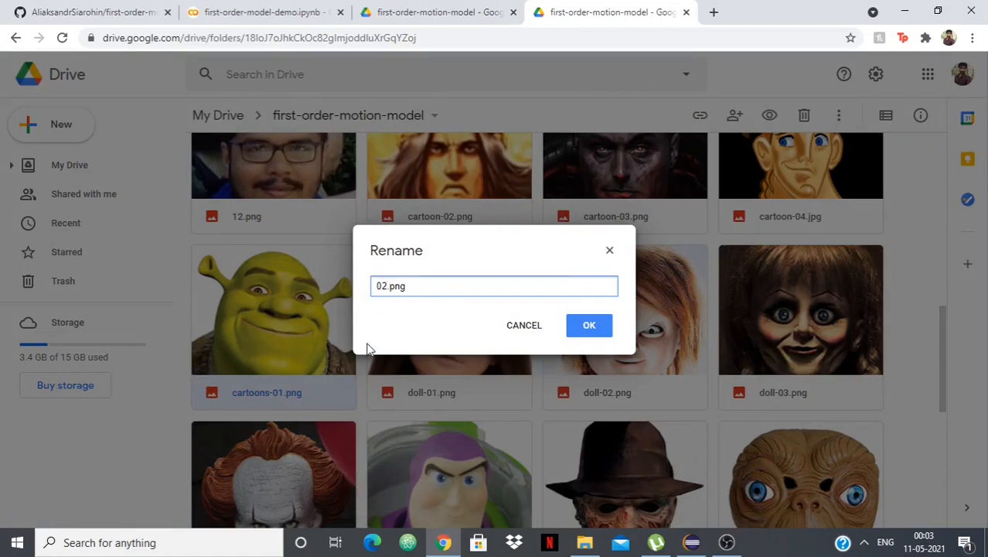
click(589, 324)
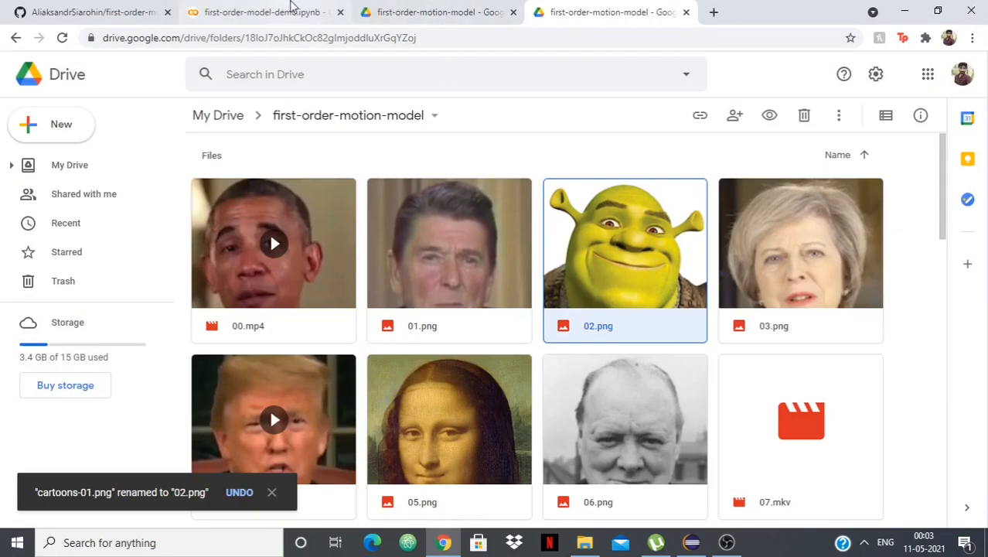
Rerun the load cell so the Shrek image previews beside the Trump driving clip
click(262, 12)
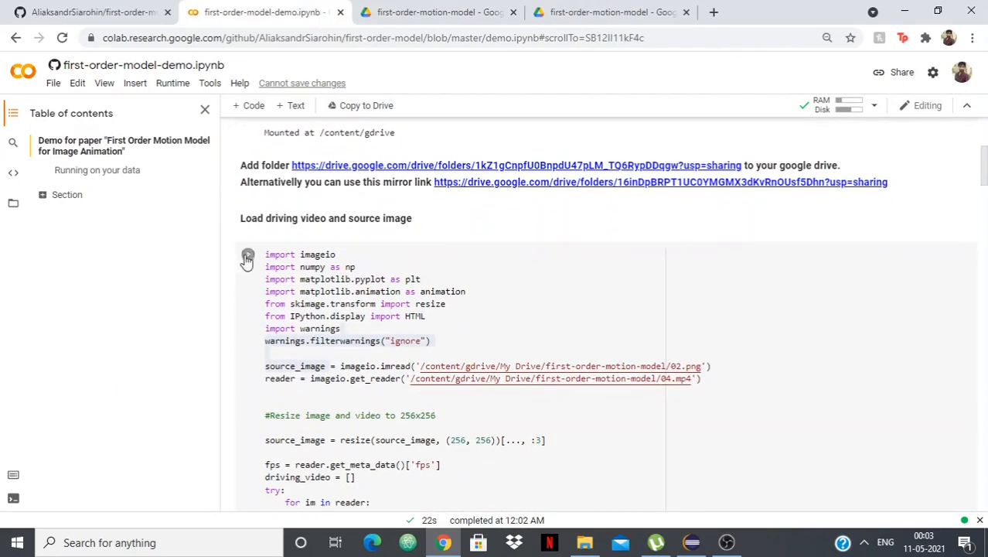
click(247, 254)
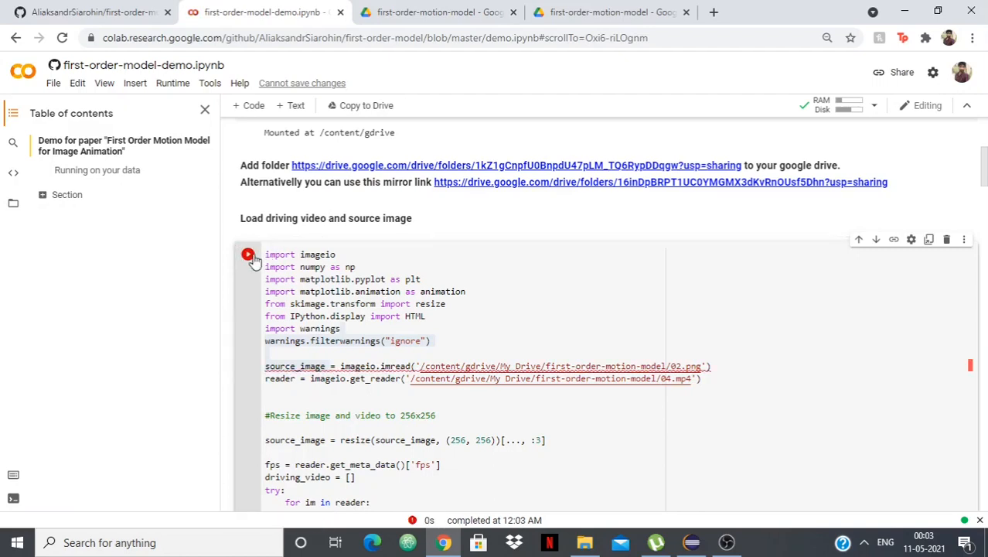
click(248, 254)
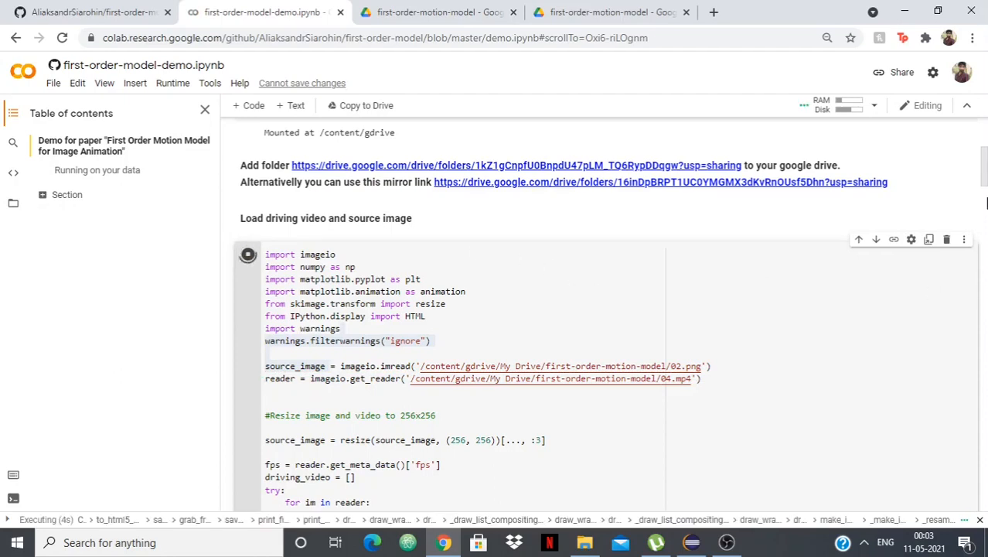
scroll(down, 3)
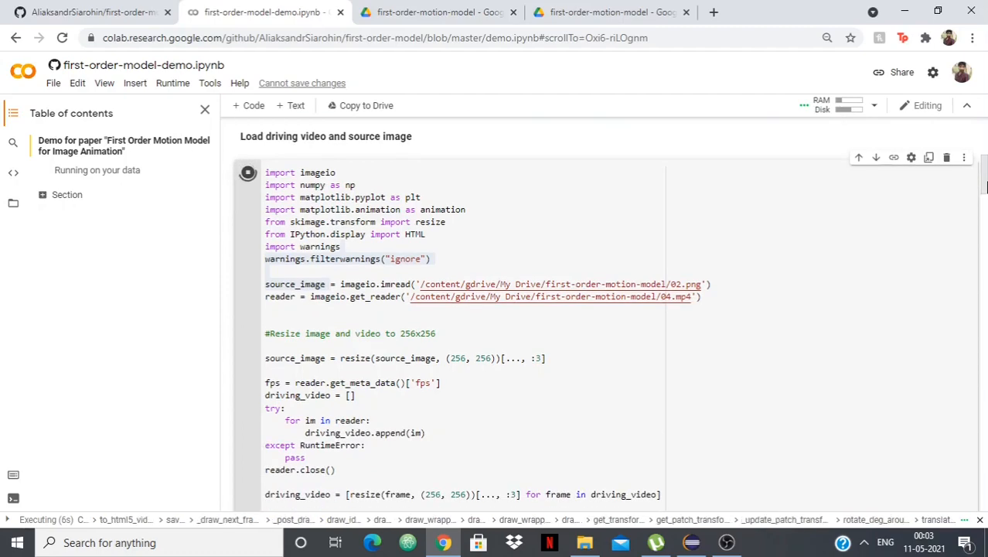
scroll(down, 3)
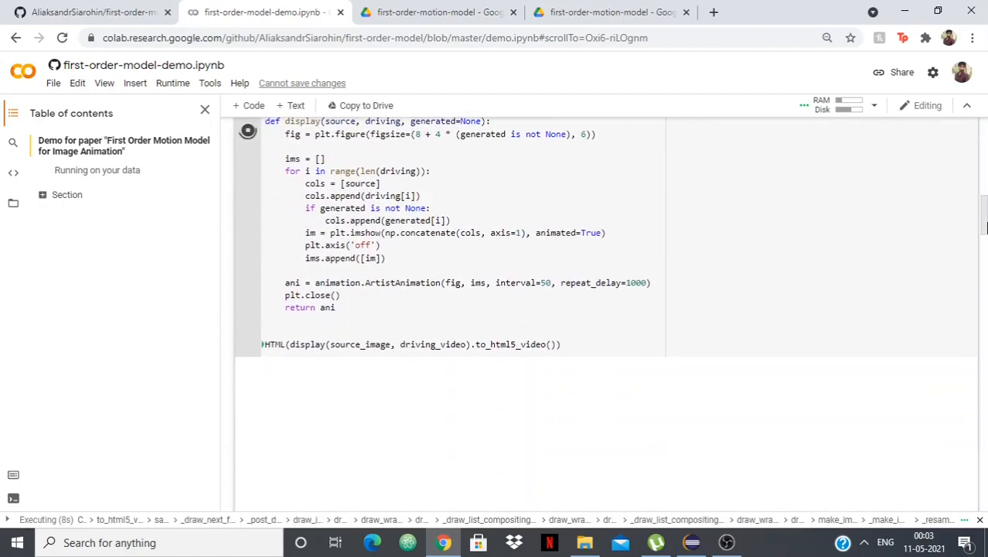
scroll(down, 3)
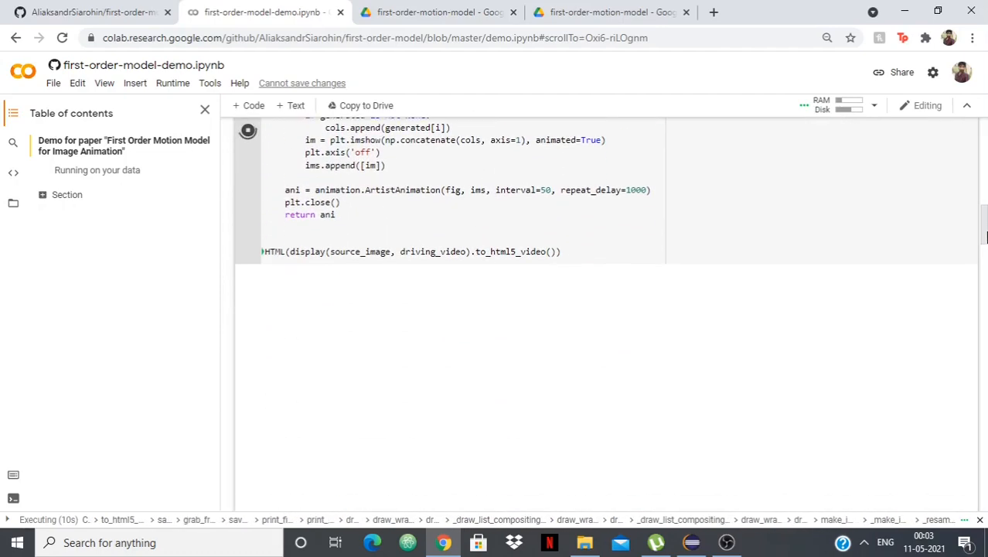
scroll(down, 3)
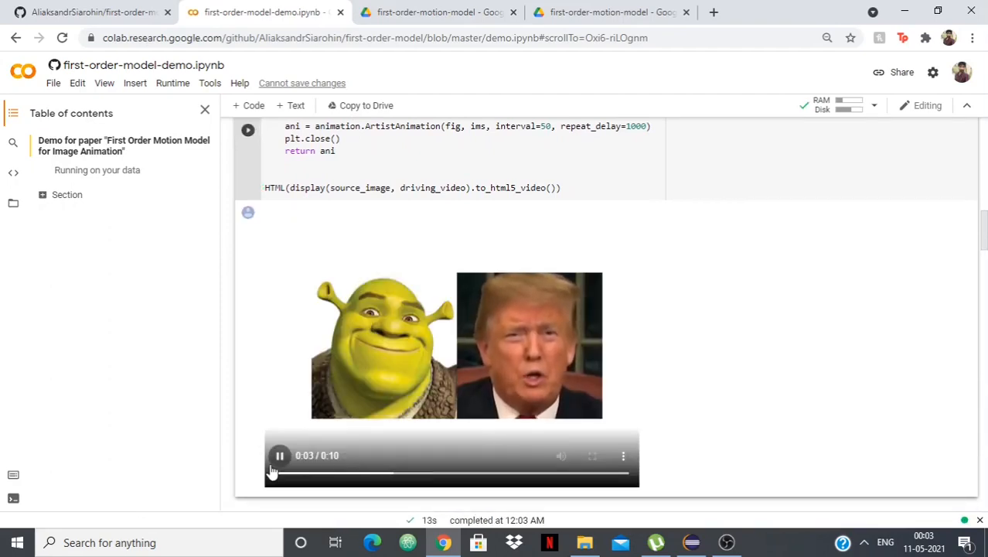
Run the image animation cell to produce the three-panel clip of Shrek driven by Trump
scroll(down, 3)
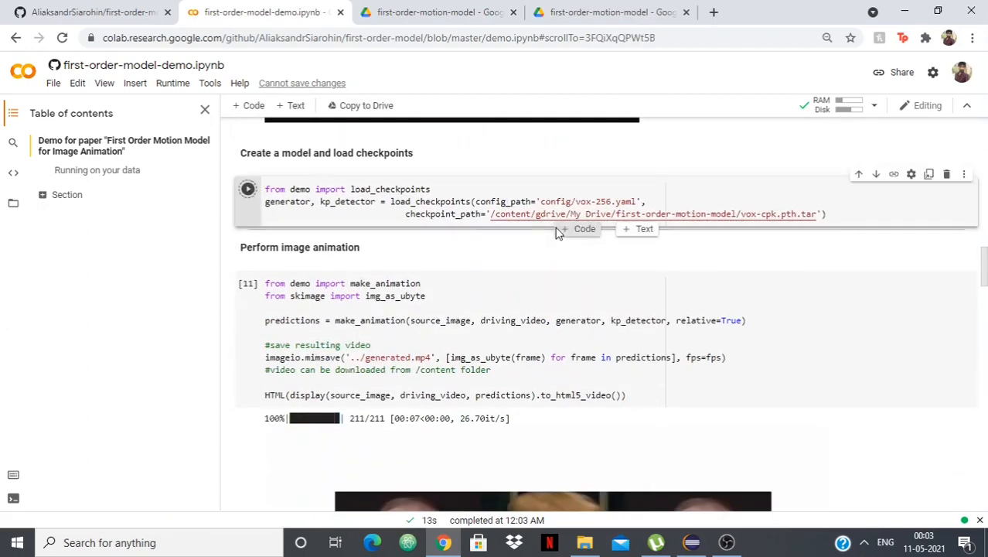
mouse_move(575, 228)
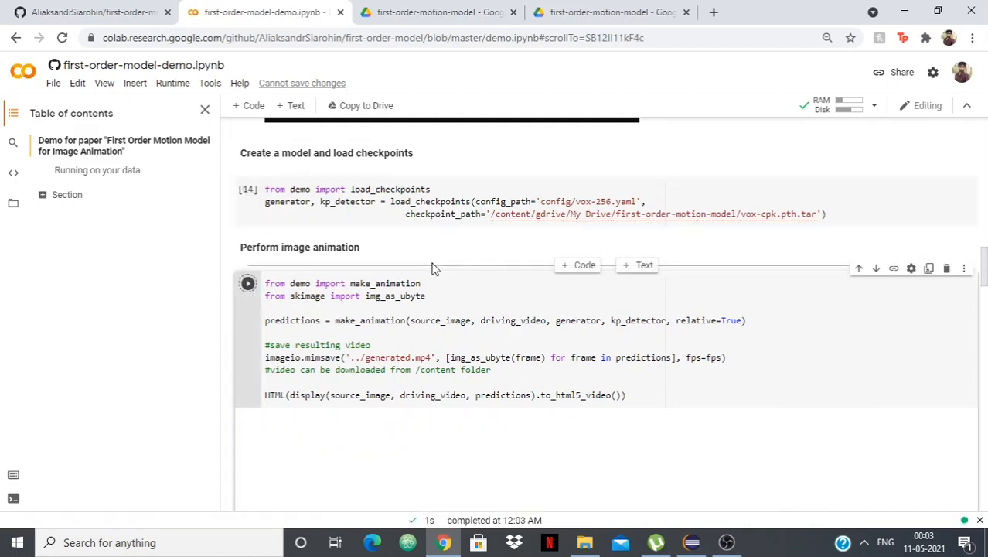
click(248, 281)
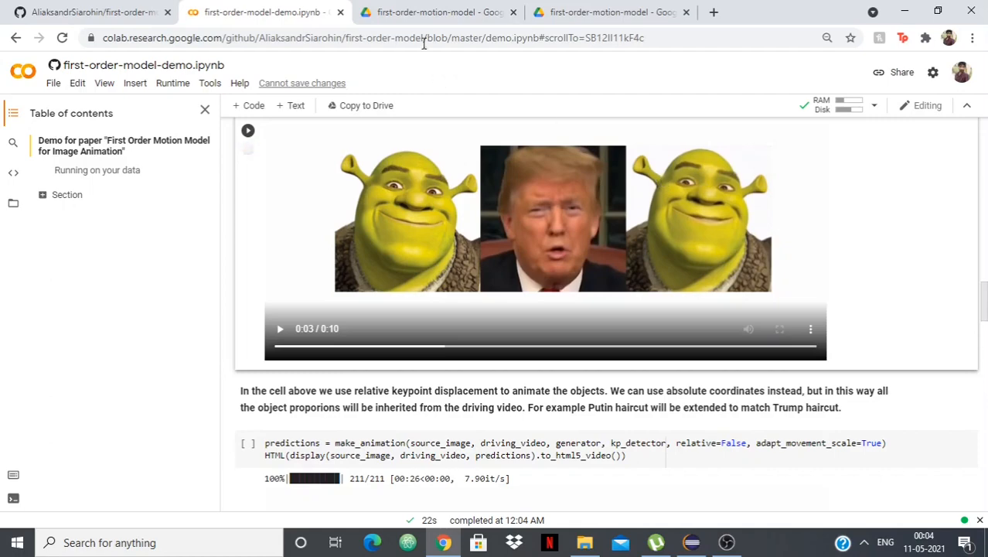
Review the shared first-order-motion-model folder's images, videos and .pth.tar checkpoints
click(439, 13)
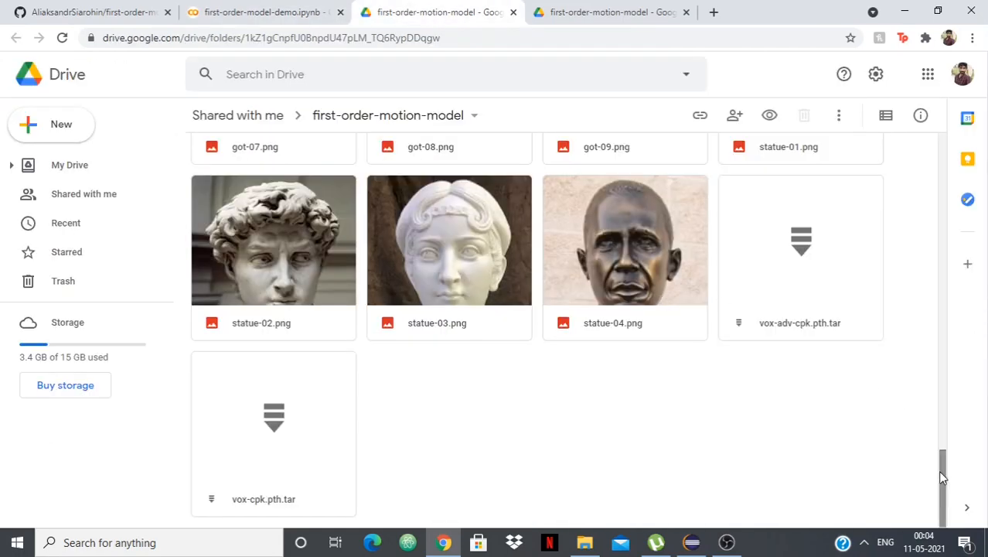
scroll(up, 3)
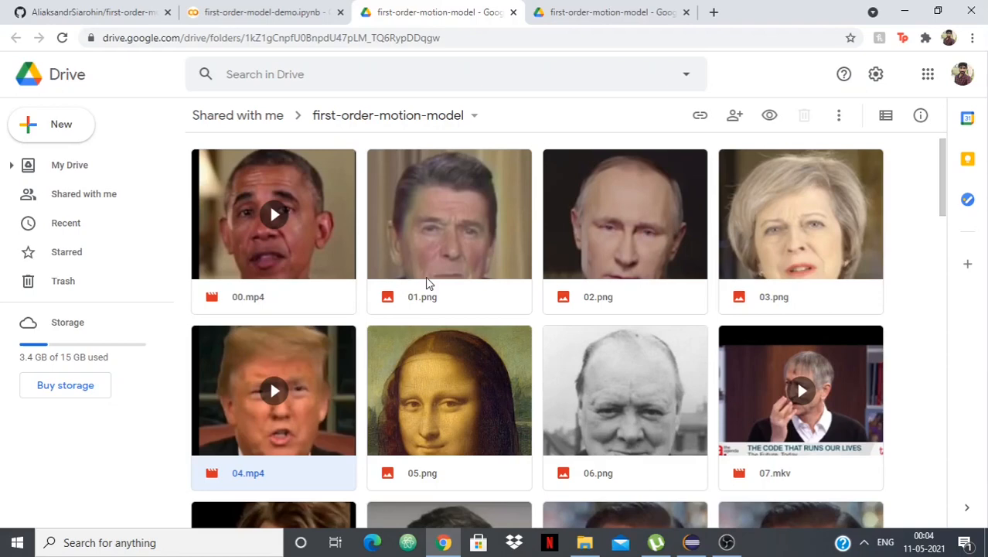
mouse_move(387, 70)
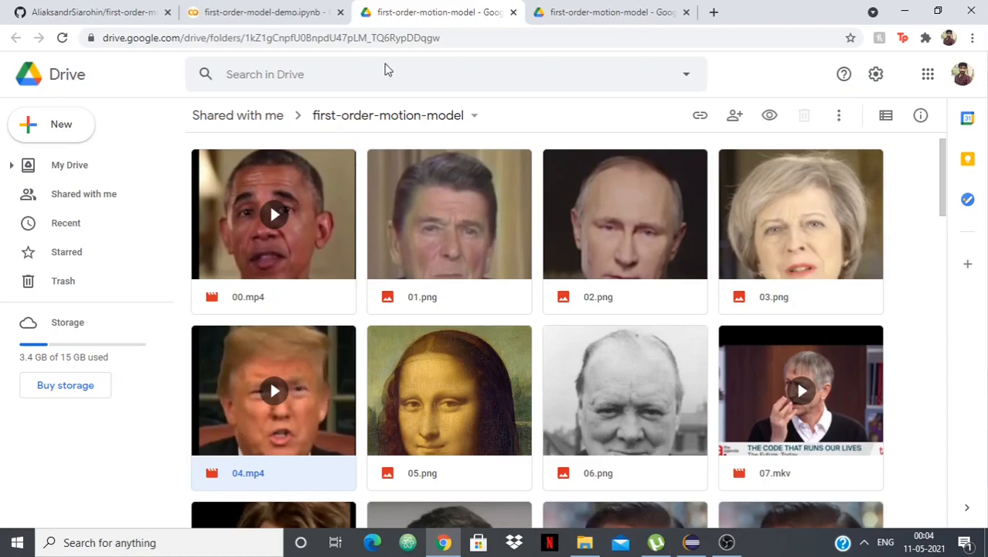
Show the runtime's Files panel listing first-order-model, gdrive and sample_data folders
click(263, 13)
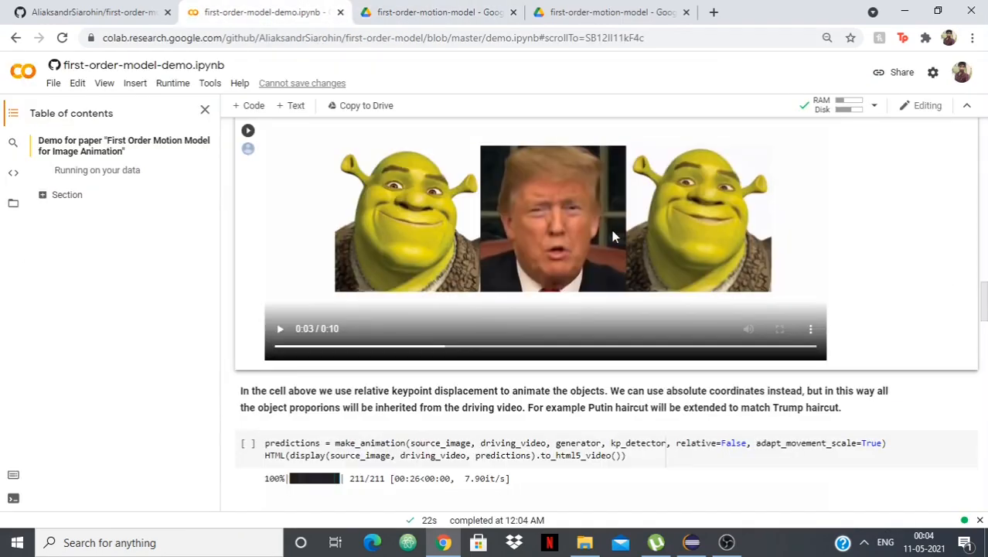
click(13, 204)
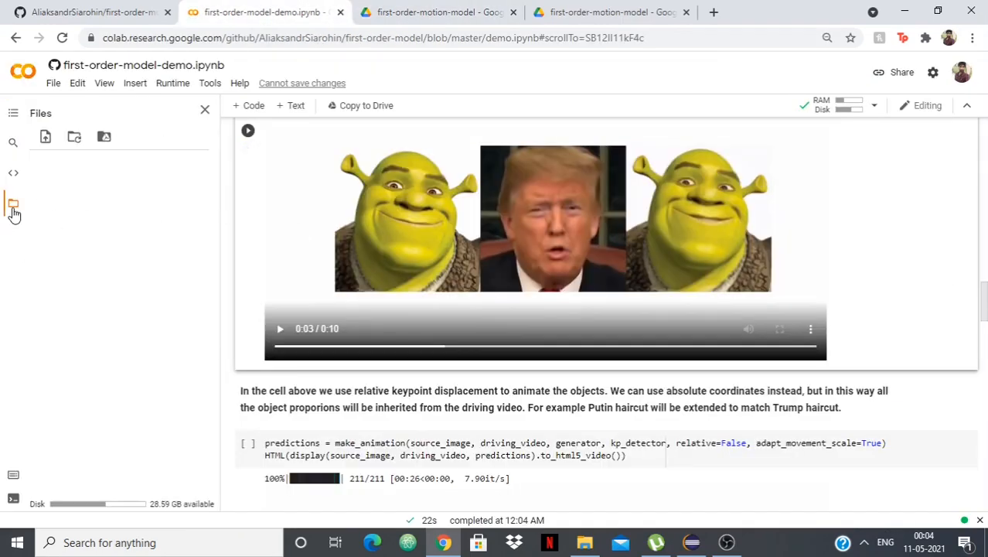
click(12, 204)
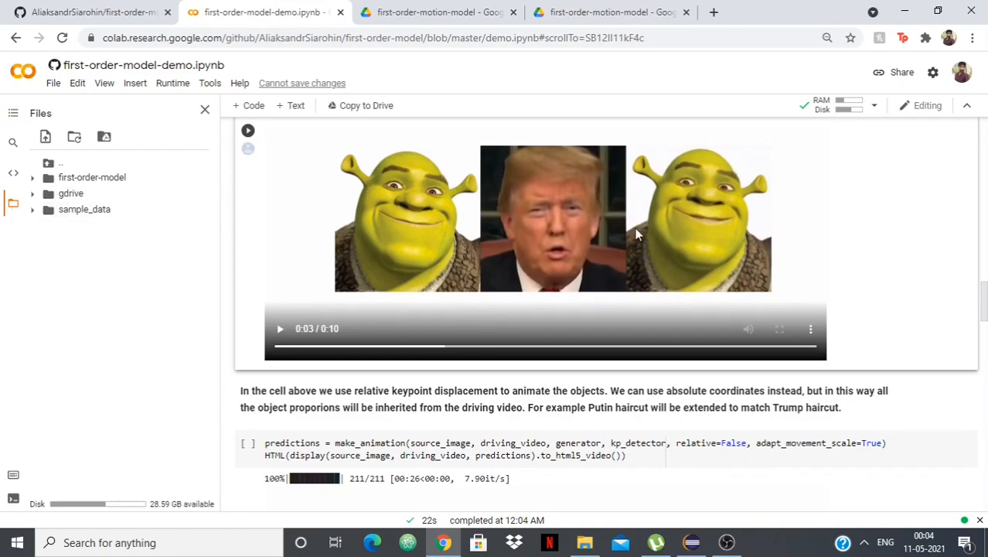
scroll(down, 3)
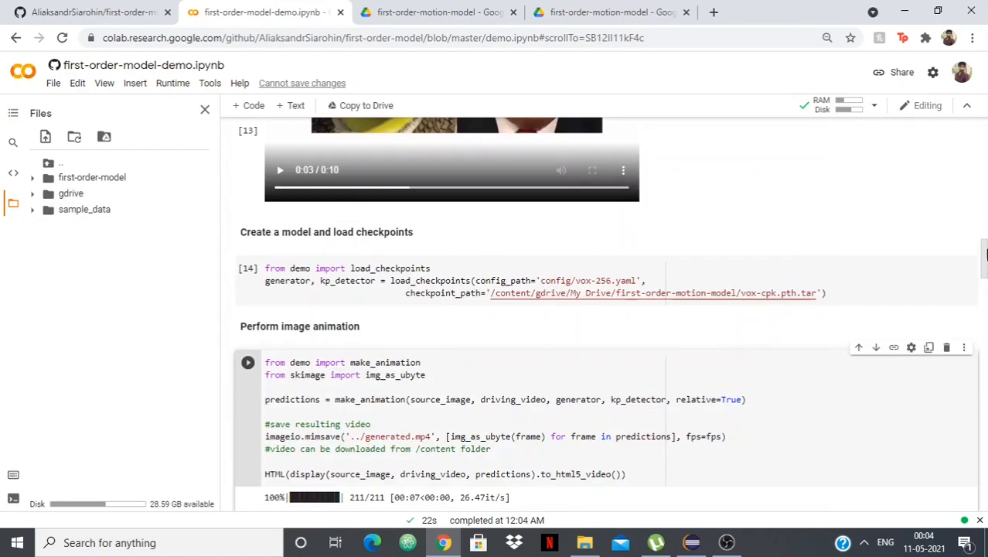